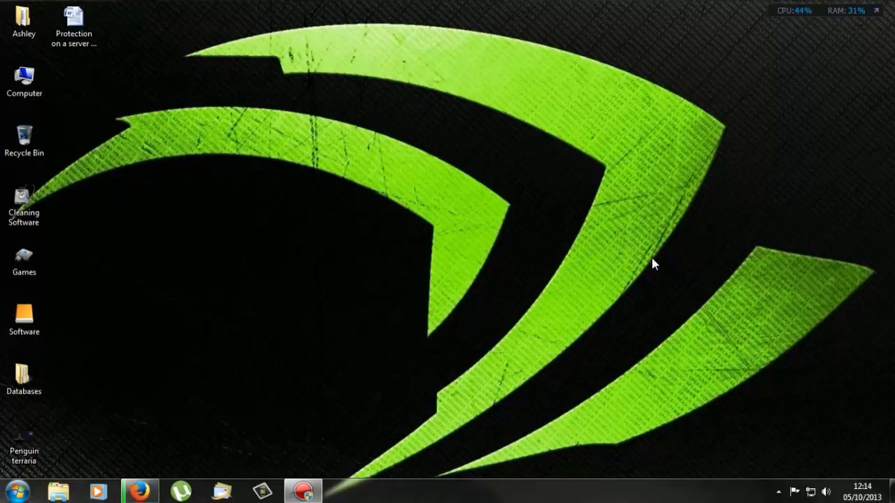
pyautogui.moveTo(450, 275)
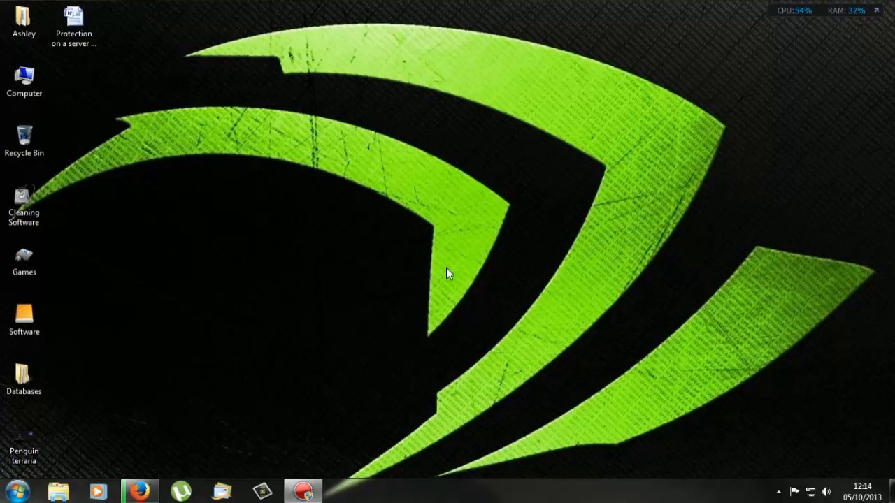
pyautogui.moveTo(112, 476)
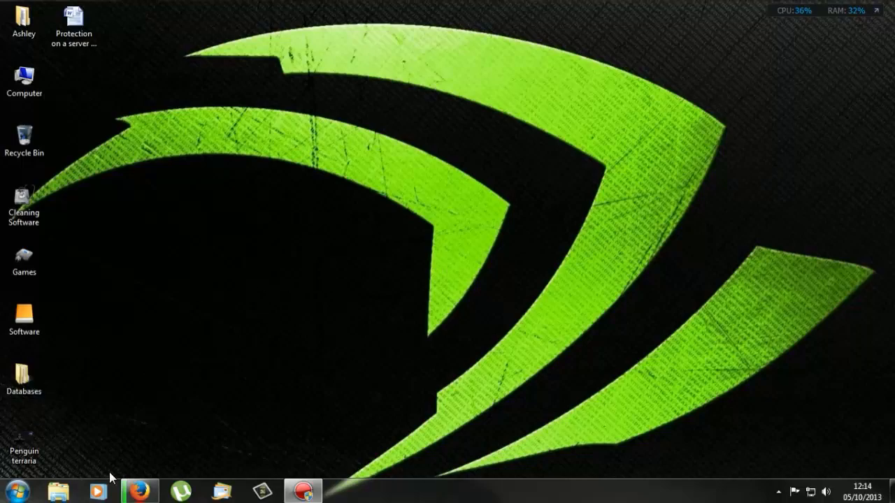
# Search the FS-UK mods for 'Hagenstedt'
pyautogui.click(140, 488)
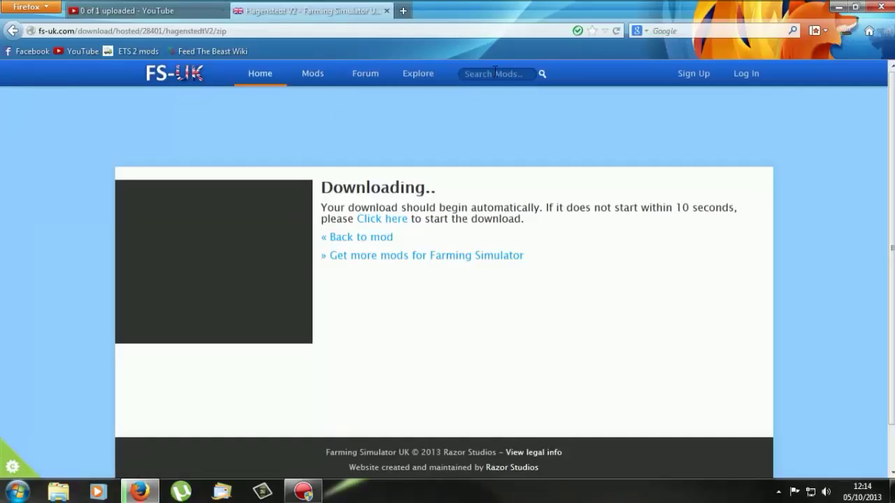
pyautogui.write('Hagenstedt')
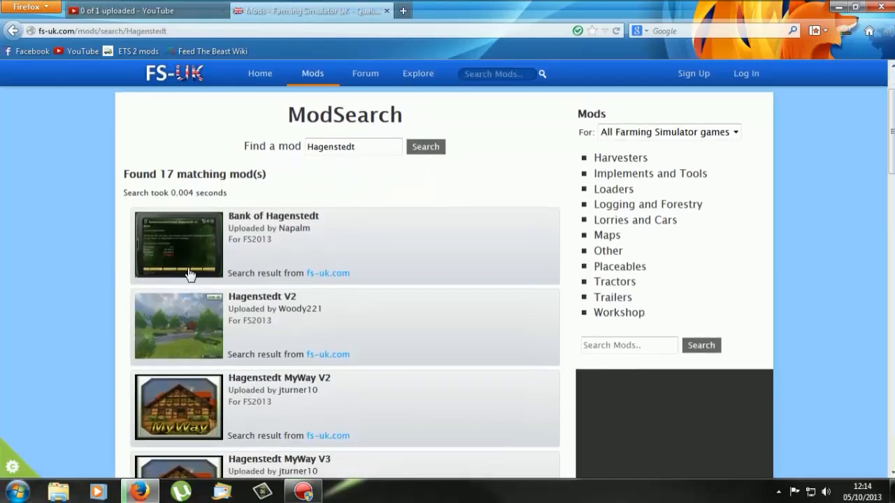
pyautogui.moveTo(265, 306)
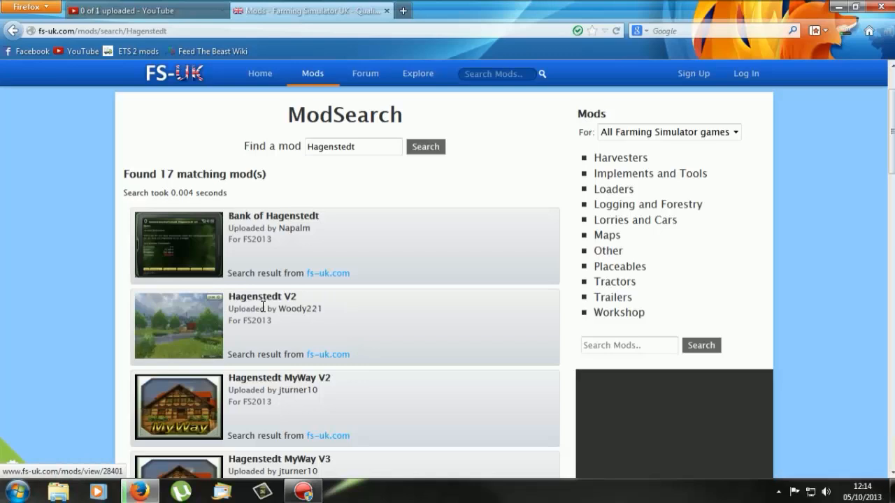
pyautogui.moveTo(265, 303)
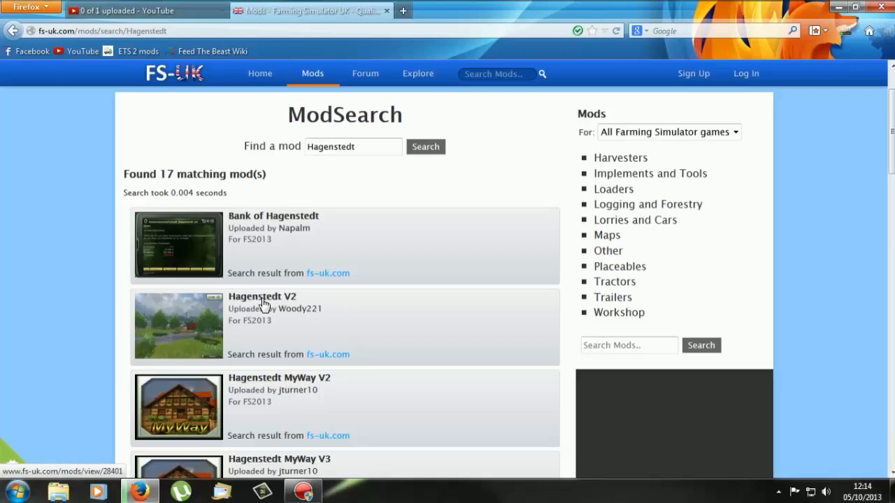
# Open the Hagenstedt V2 map page and reach its Download: Manual Installation section
pyautogui.click(262, 296)
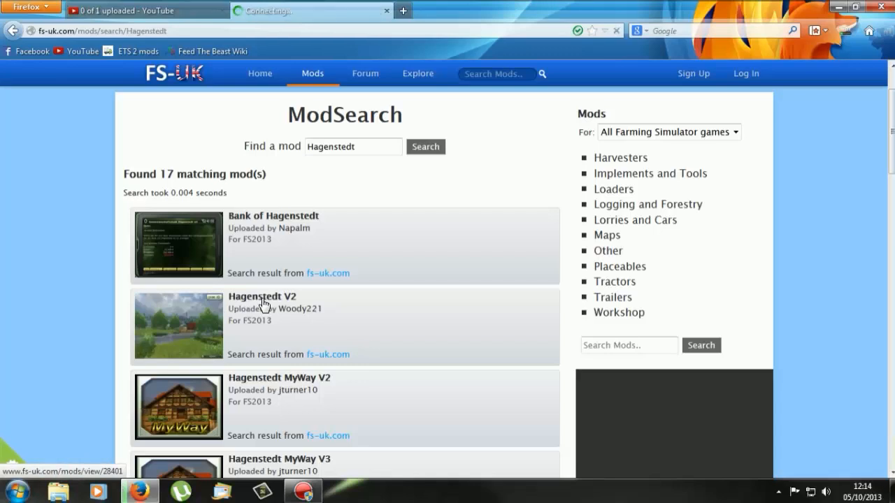
pyautogui.click(261, 297)
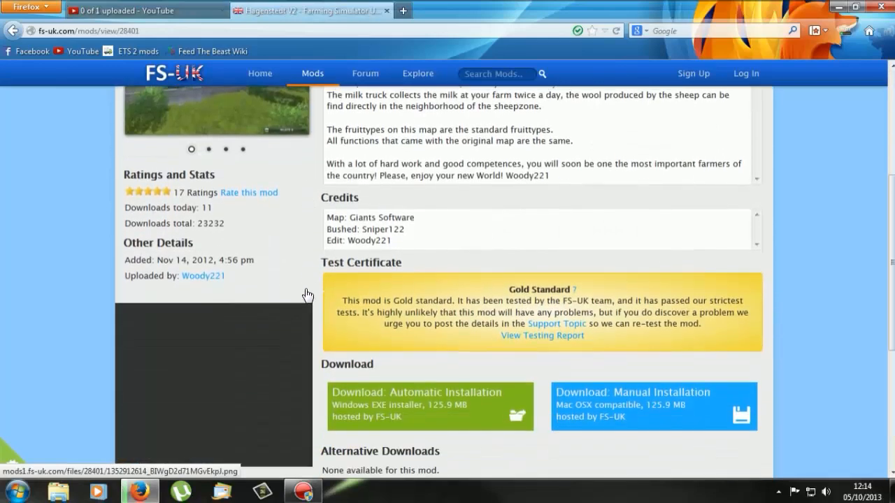
pyautogui.scroll(3)
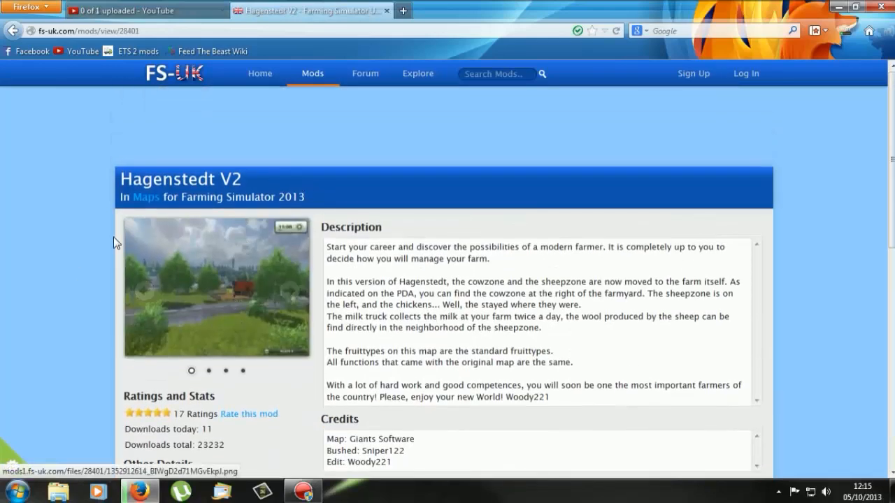
pyautogui.scroll(-3)
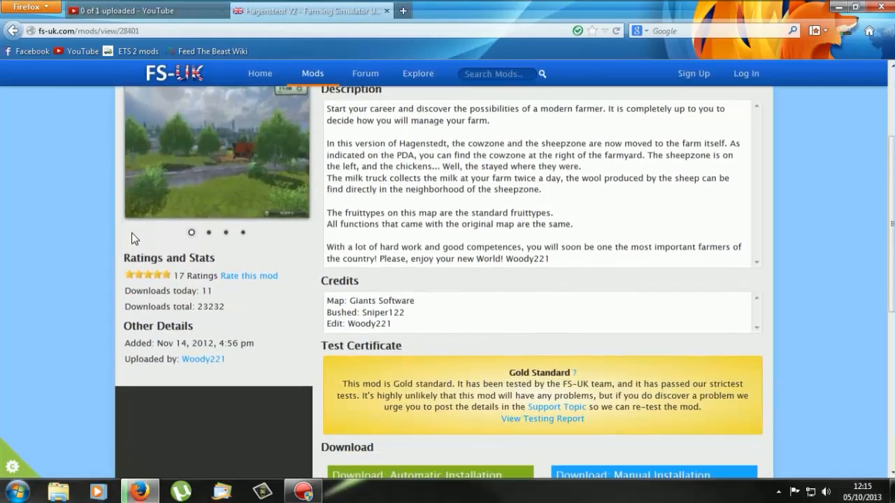
pyautogui.scroll(-3)
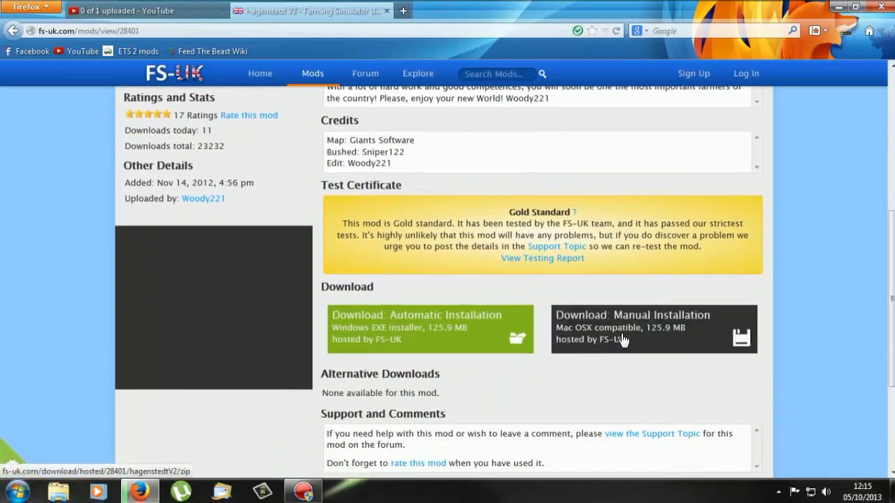
pyautogui.moveTo(659, 355)
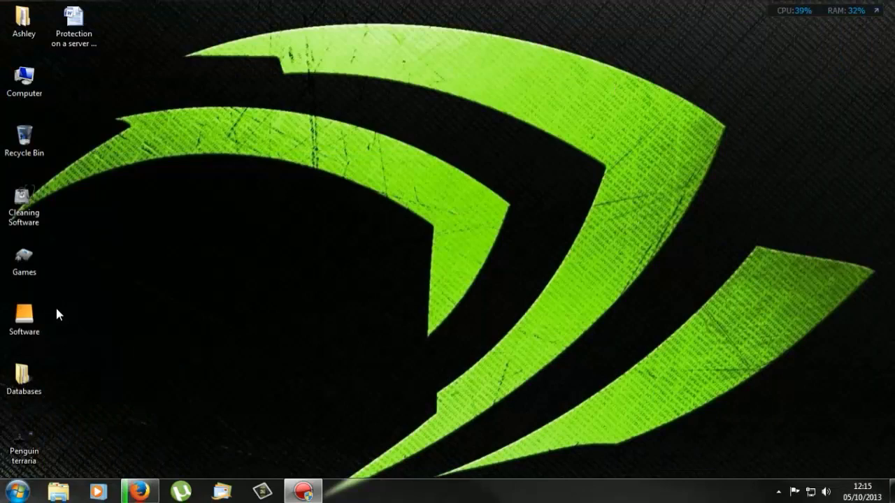
pyautogui.moveTo(219, 198)
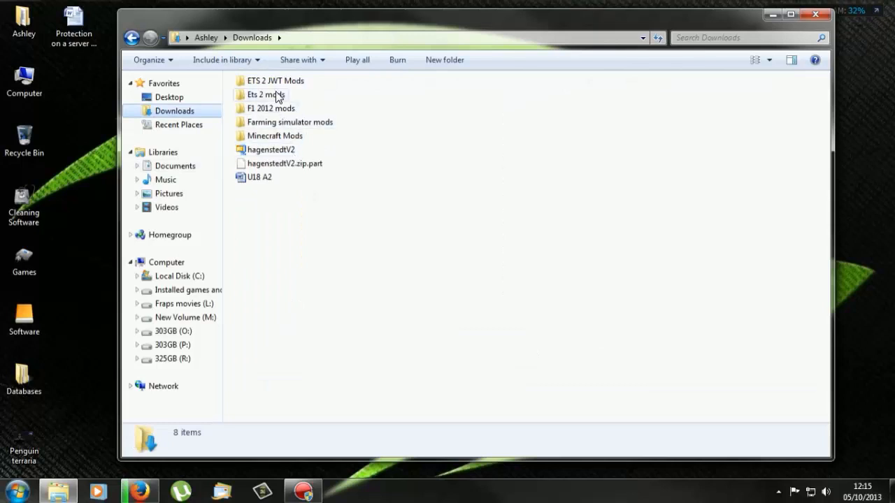
# Open the hagenstedtV2 archive from the Farming simulator mods folder in WinZip
pyautogui.doubleClick(290, 122)
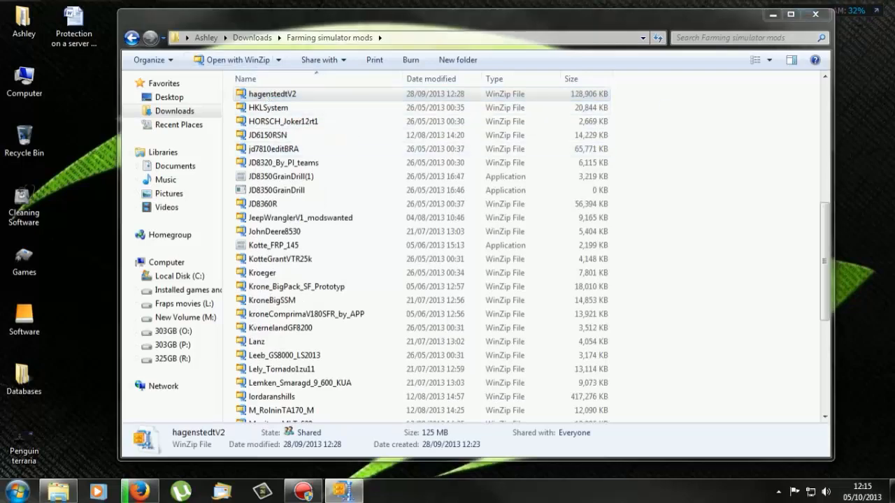
pyautogui.doubleClick(273, 93)
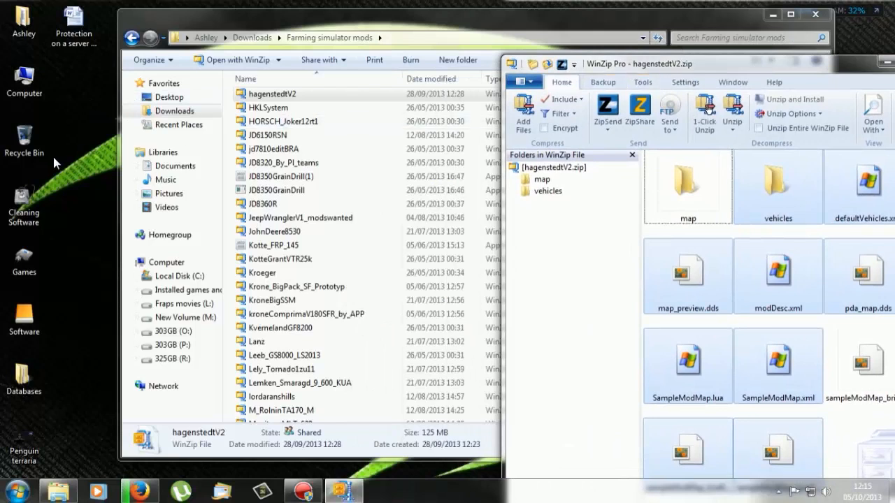
# Create a new HagenstedtV2 folder on the desktop for the extracted map files
pyautogui.rightClick(70, 161)
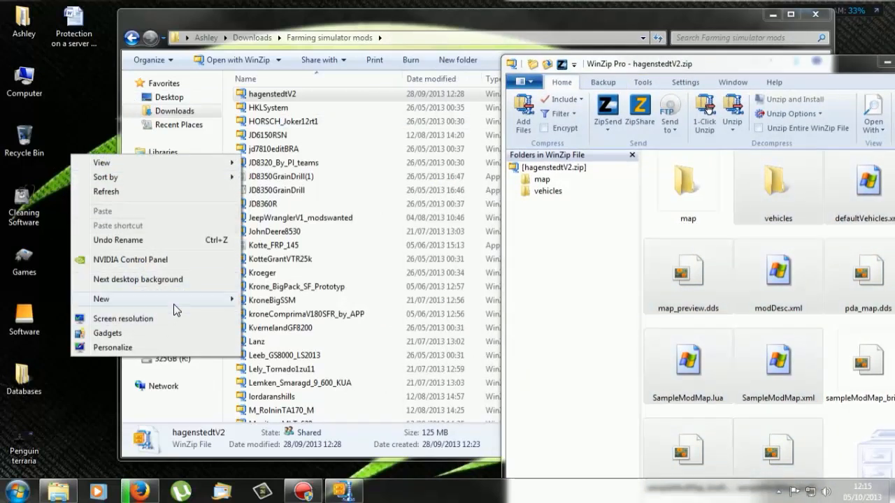
pyautogui.click(101, 299)
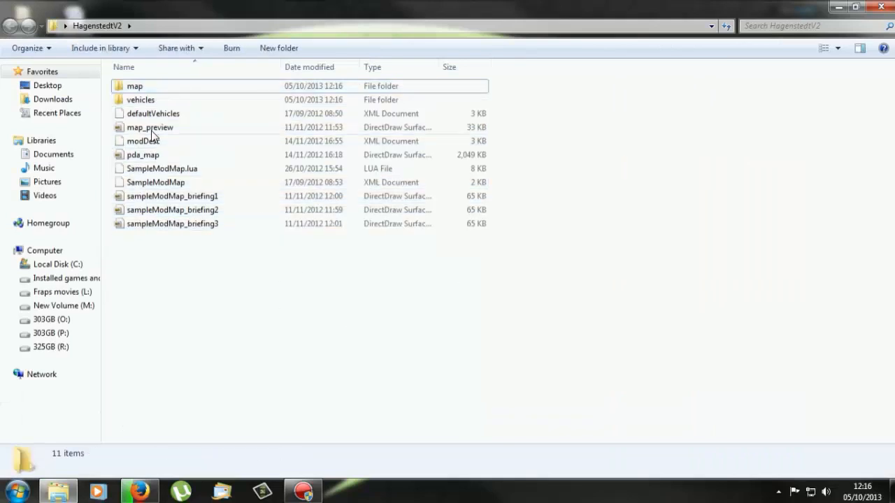
# Open map.i3d from the HagenstedtV2 map folder in GIANTS Editor
pyautogui.click(134, 86)
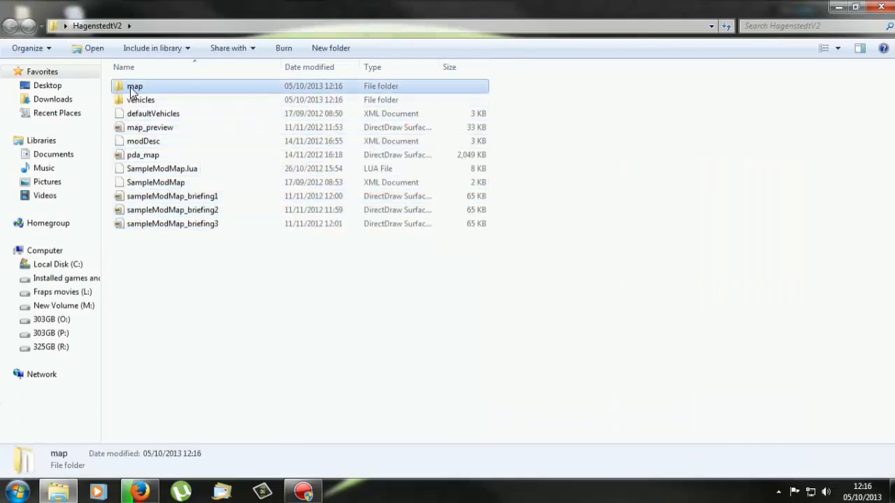
pyautogui.doubleClick(135, 86)
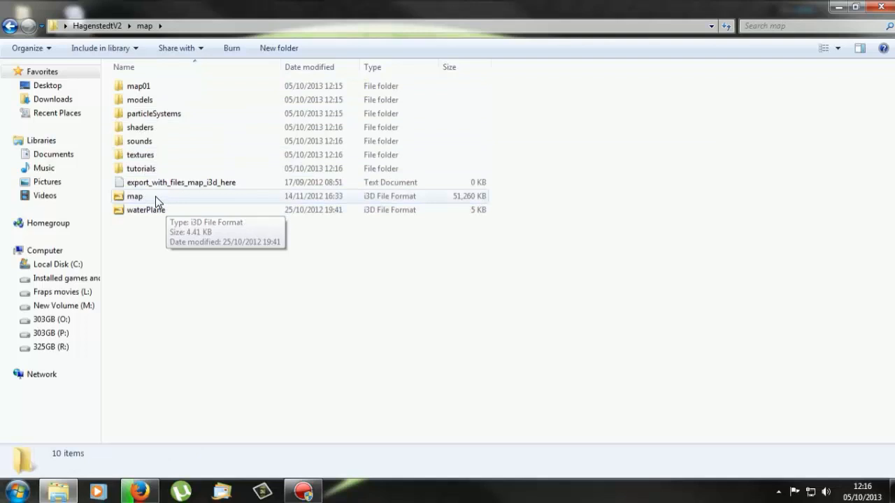
pyautogui.click(134, 195)
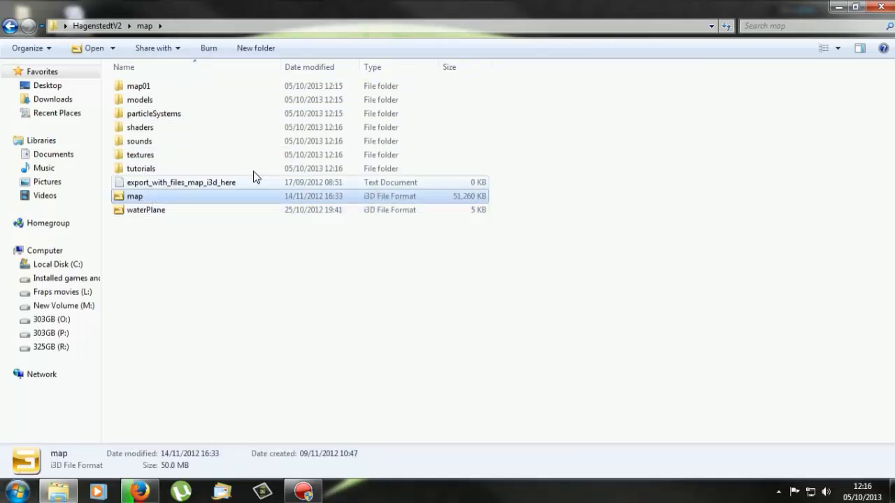
pyautogui.click(138, 85)
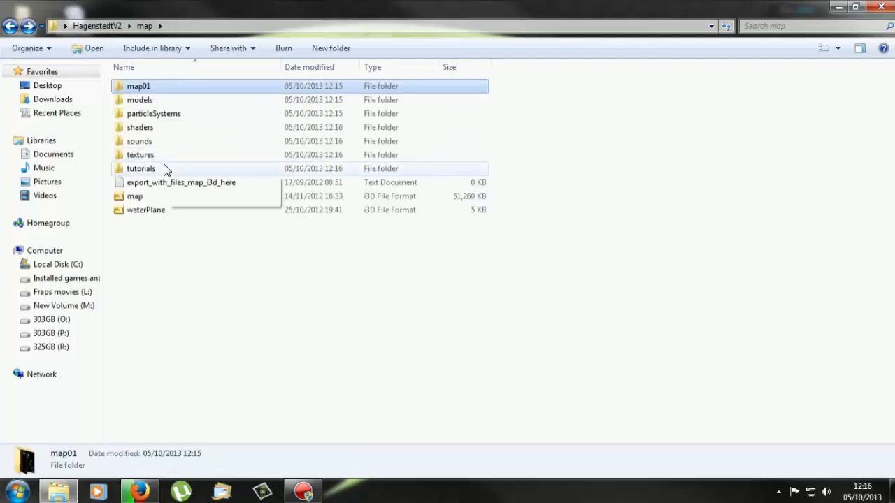
pyautogui.click(135, 196)
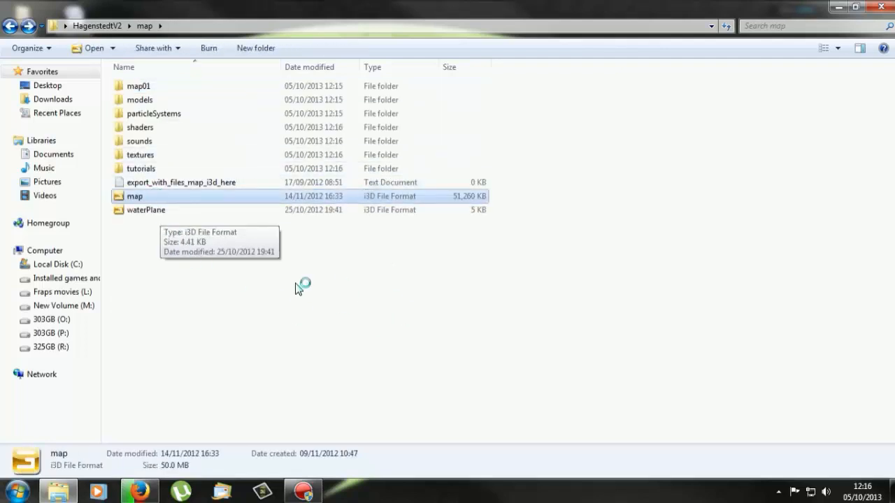
pyautogui.doubleClick(135, 196)
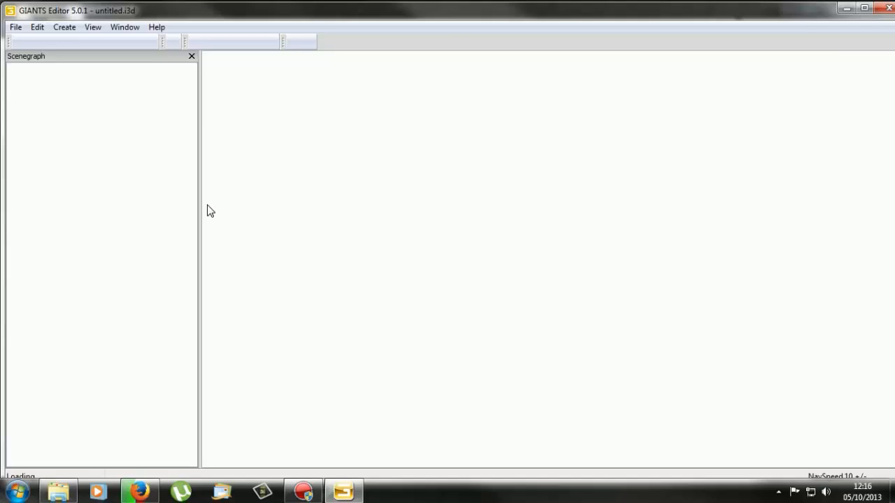
pyautogui.moveTo(20, 479)
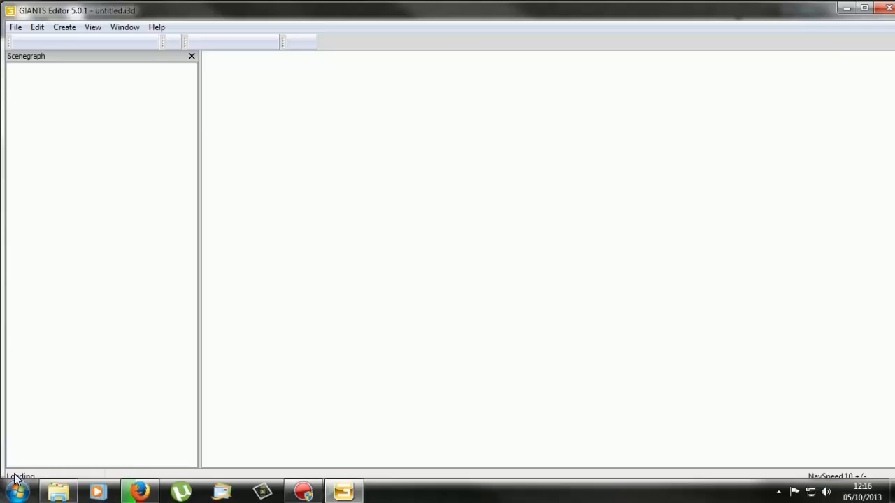
pyautogui.moveTo(173, 260)
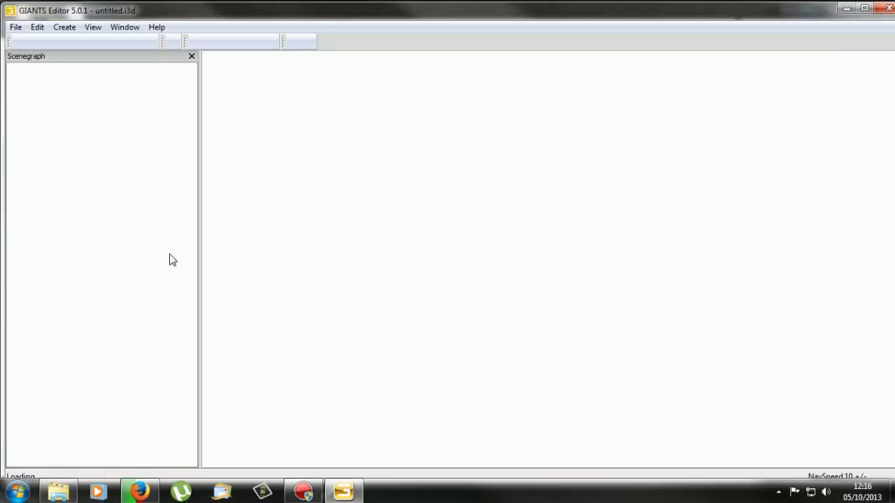
pyautogui.moveTo(221, 207)
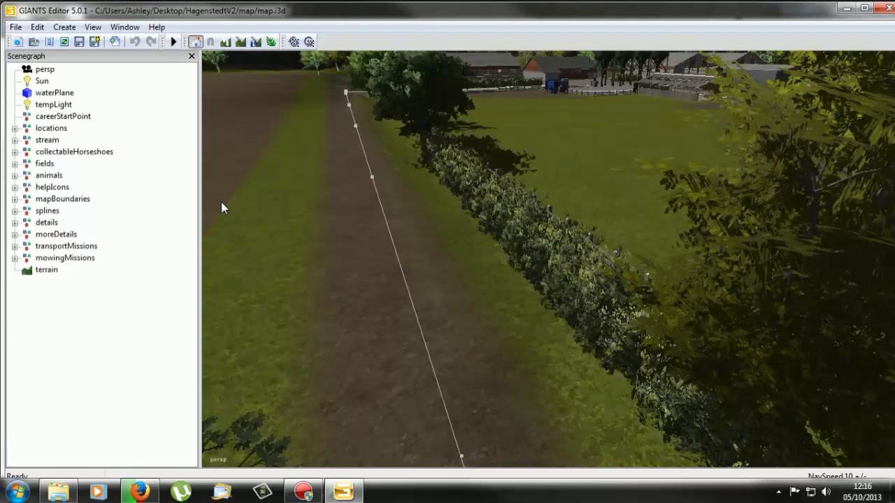
pyautogui.moveTo(460, 205)
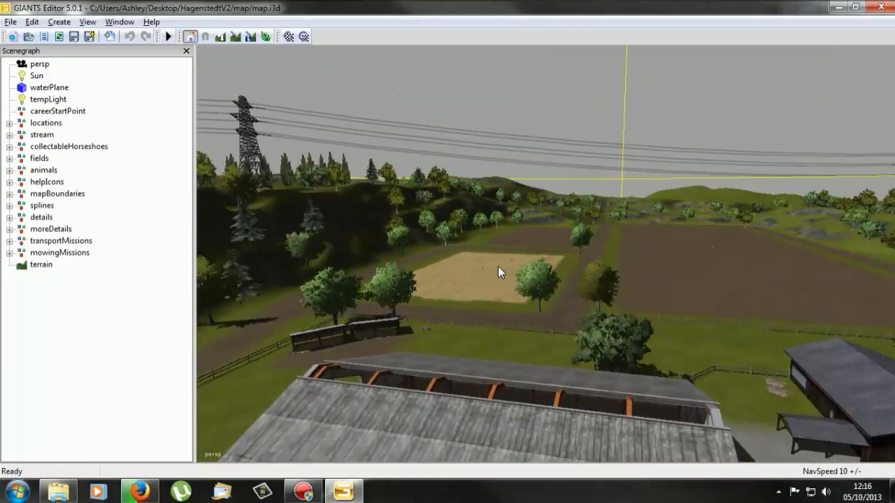
pyautogui.moveTo(500, 272); pyautogui.dragTo(479, 309)
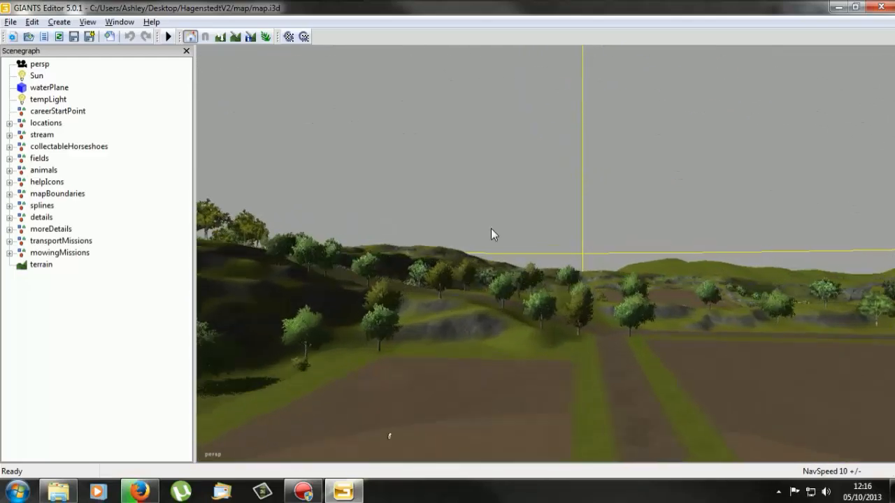
pyautogui.moveTo(493, 234); pyautogui.dragTo(475, 363)
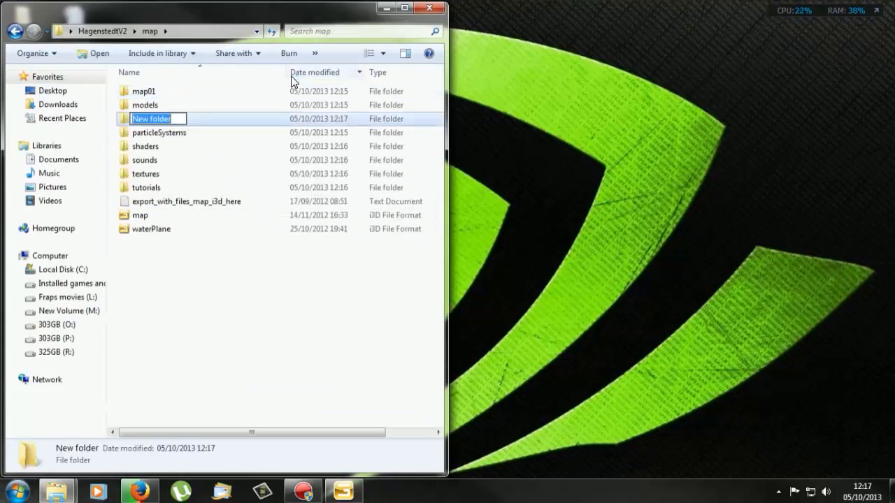
# Name the new folder 'New models' inside the map folder and open it
pyautogui.write('Ne model')
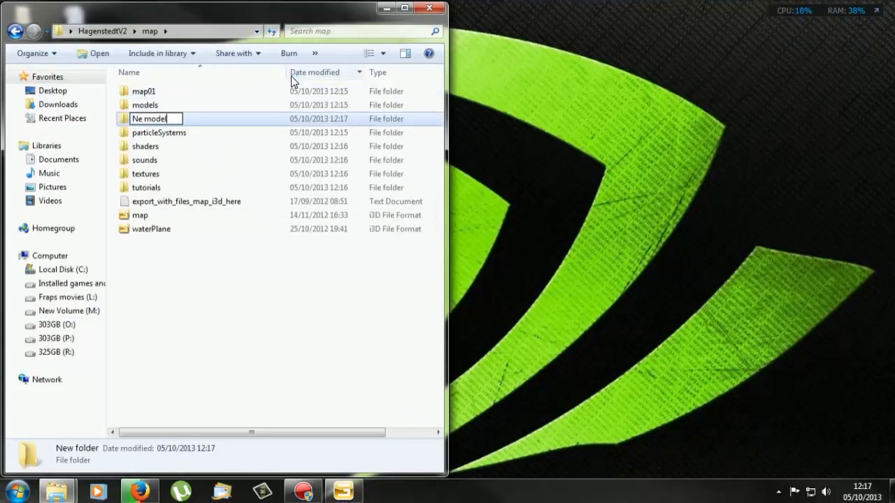
pyautogui.write('s')
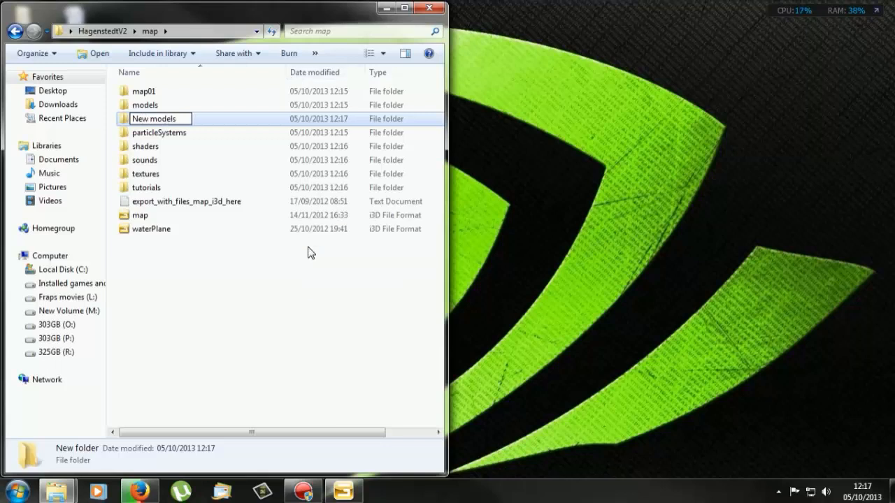
pyautogui.doubleClick(153, 118)
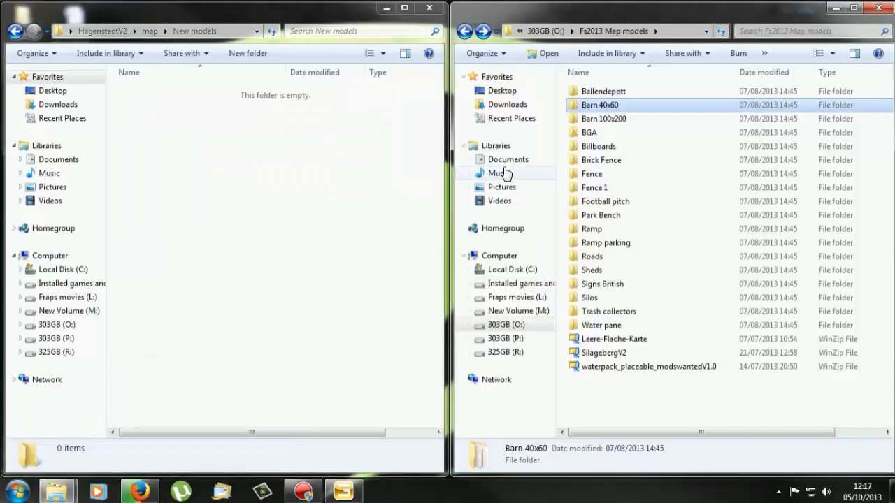
pyautogui.moveTo(208, 156)
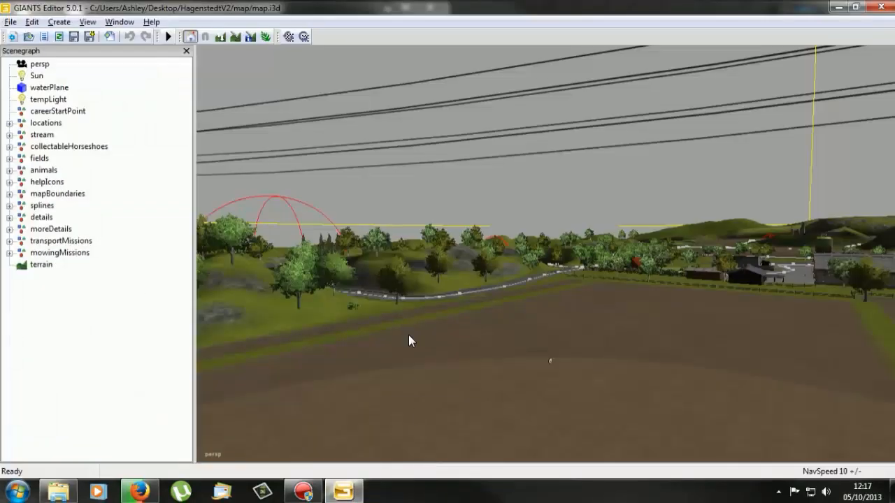
pyautogui.moveTo(108, 39)
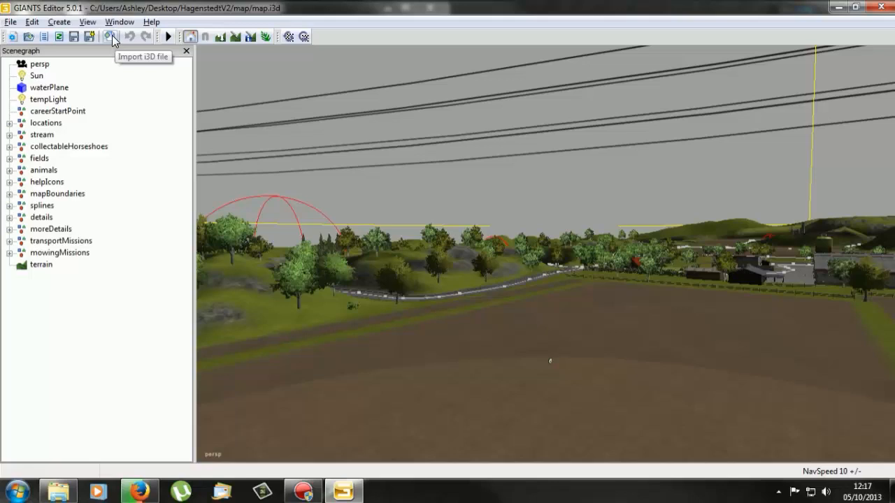
# Browse the i3D import dialog to Desktop > HagenstedtV2 > map > New models > Barn 40x60
pyautogui.click(109, 37)
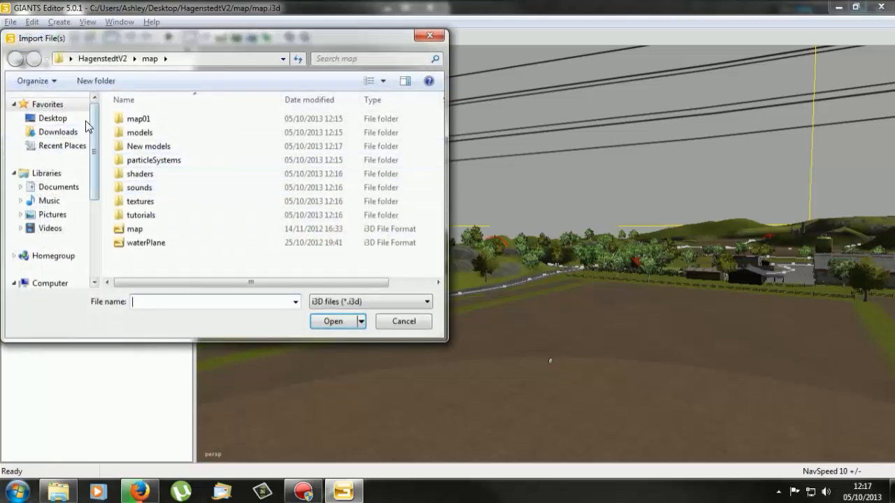
pyautogui.click(16, 58)
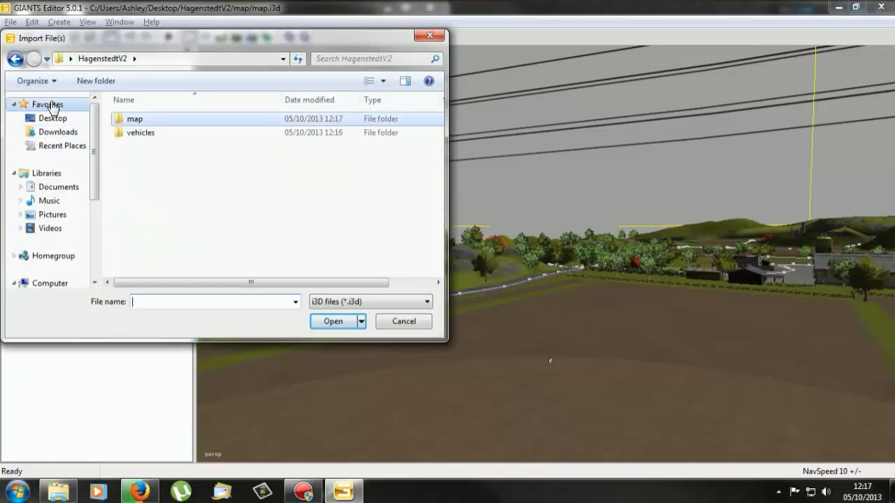
pyautogui.click(53, 118)
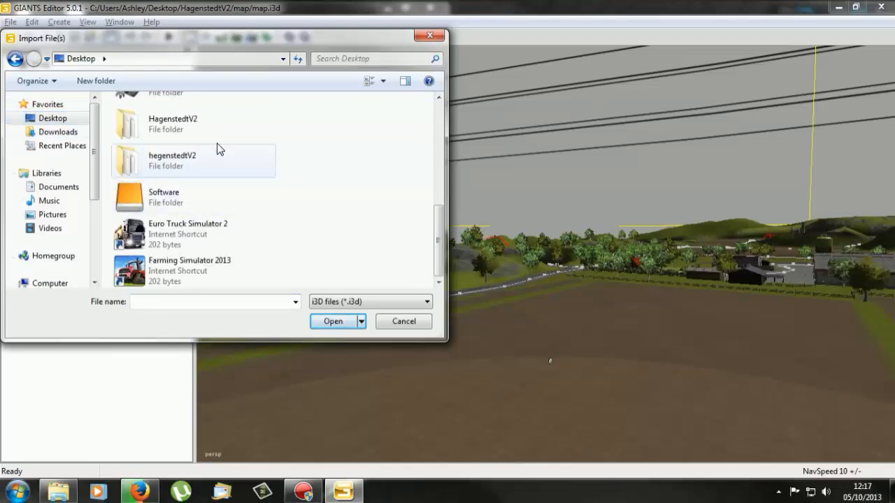
pyautogui.doubleClick(172, 118)
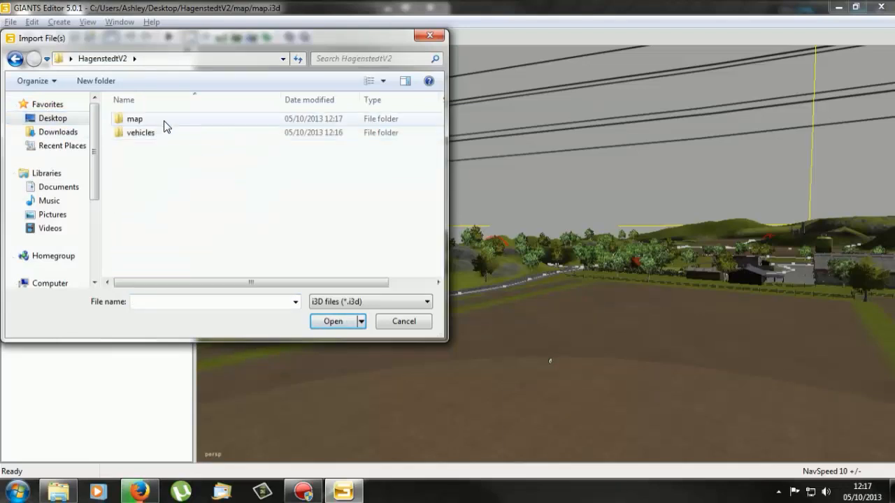
pyautogui.doubleClick(134, 118)
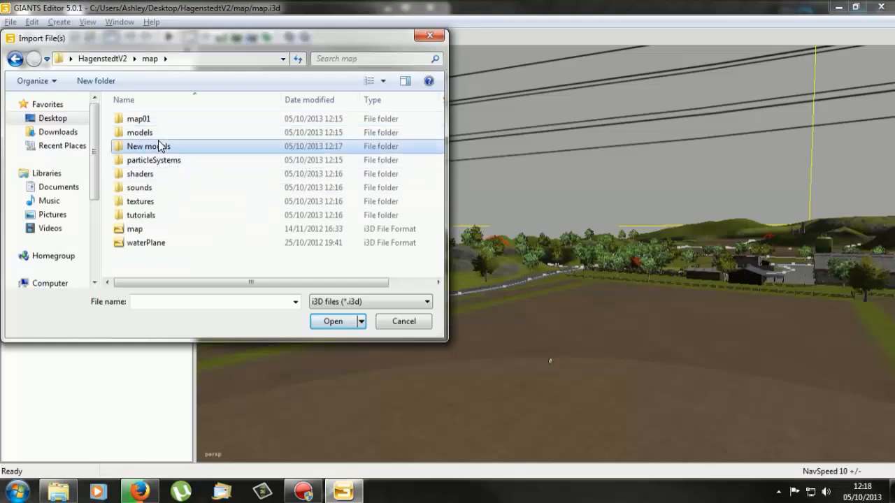
pyautogui.doubleClick(147, 147)
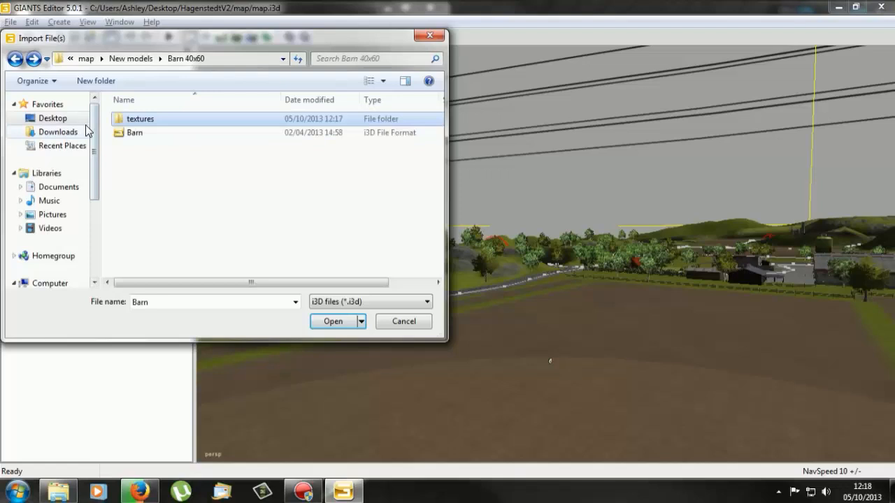
# Import the Barn i3D model into the map
pyautogui.click(135, 132)
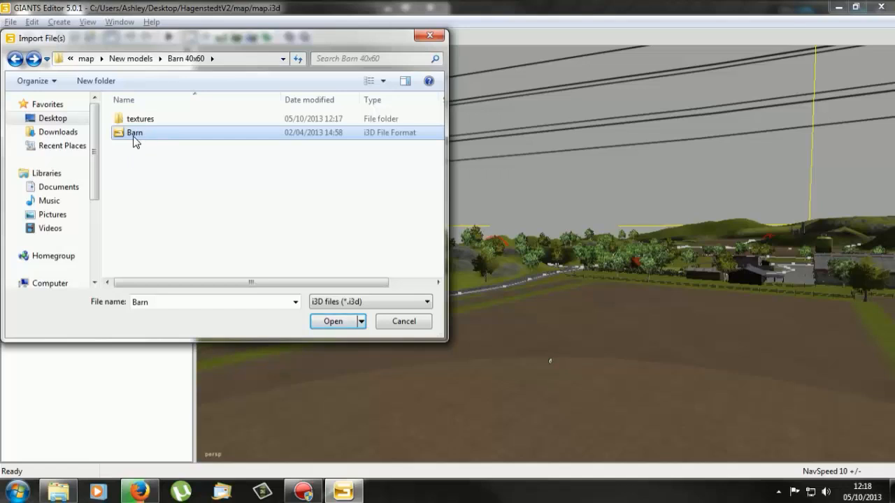
pyautogui.click(331, 320)
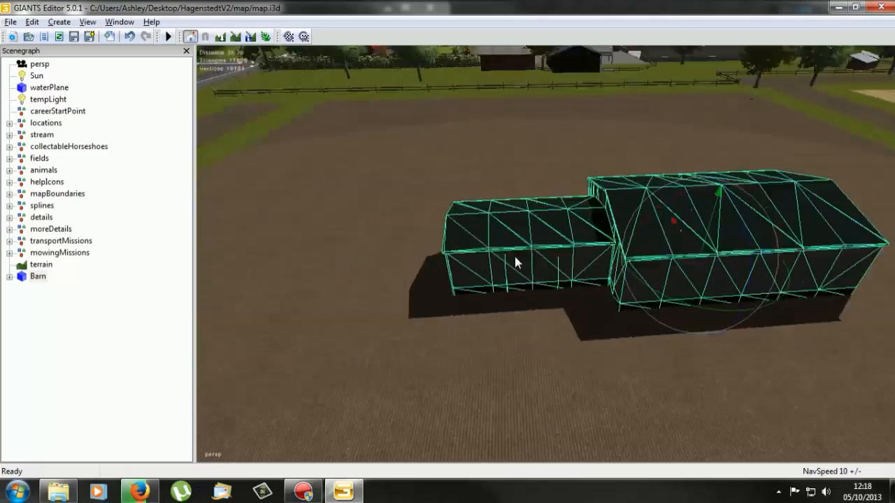
# Fly up to the imported barn's doors and bring up the Edit commands
pyautogui.moveTo(517, 262); pyautogui.dragTo(518, 301)
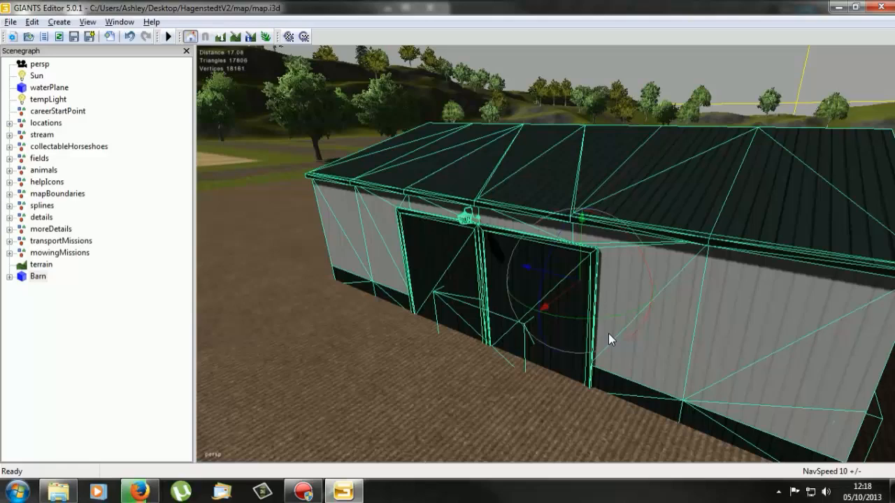
pyautogui.click(30, 23)
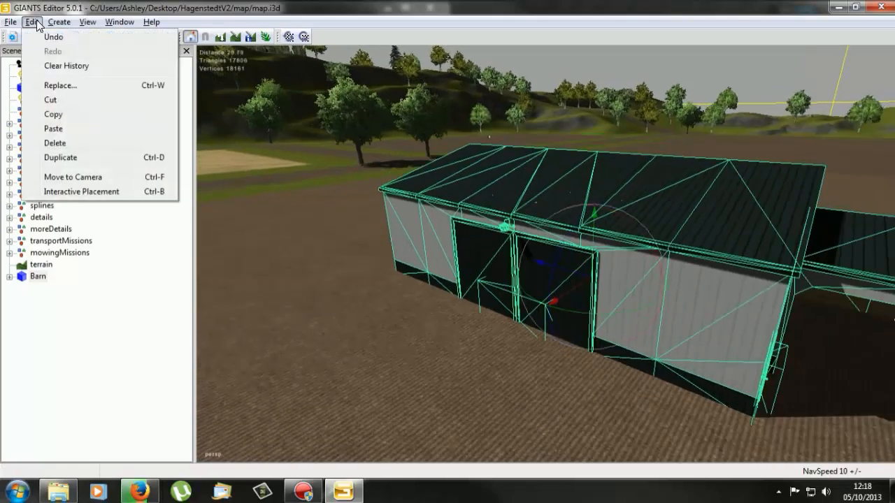
pyautogui.moveTo(300, 9)
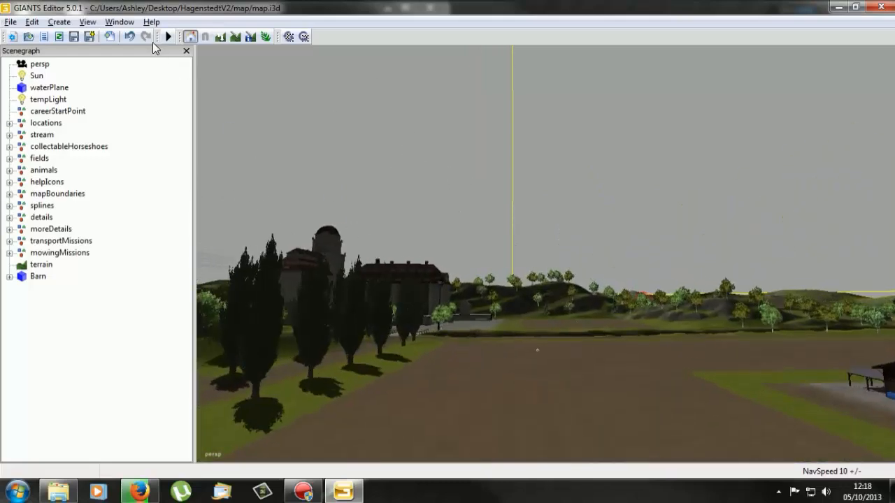
# Show the Terrain Editing panel, review its brush settings, then close it
pyautogui.click(119, 22)
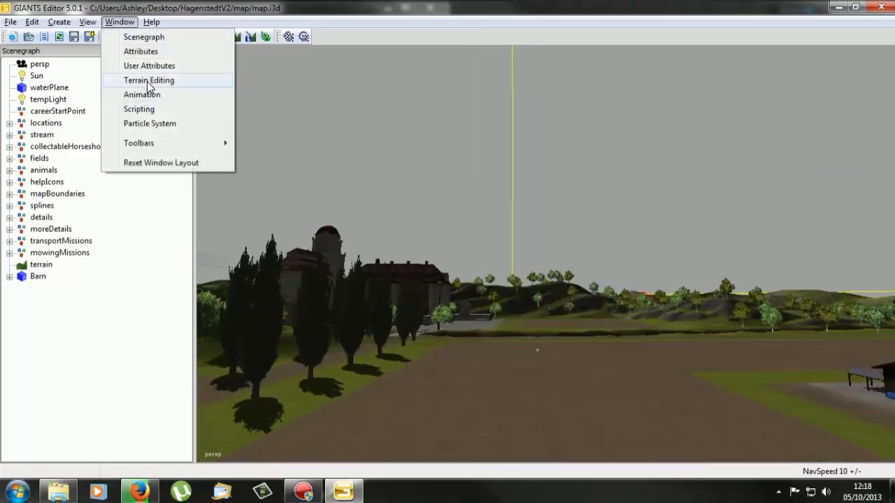
pyautogui.click(148, 80)
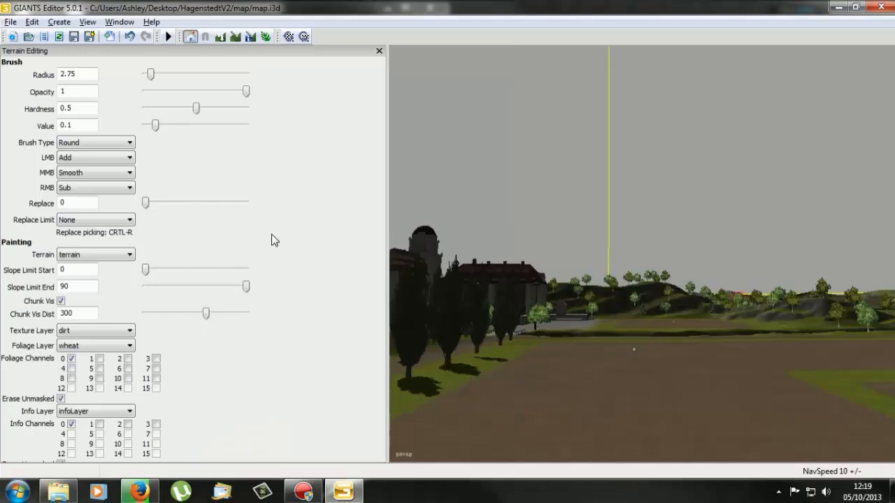
pyautogui.click(91, 157)
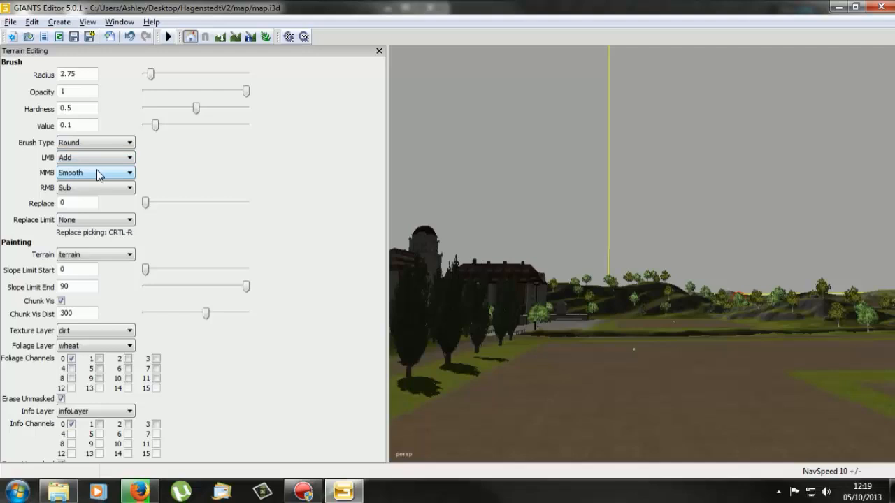
pyautogui.moveTo(78, 199)
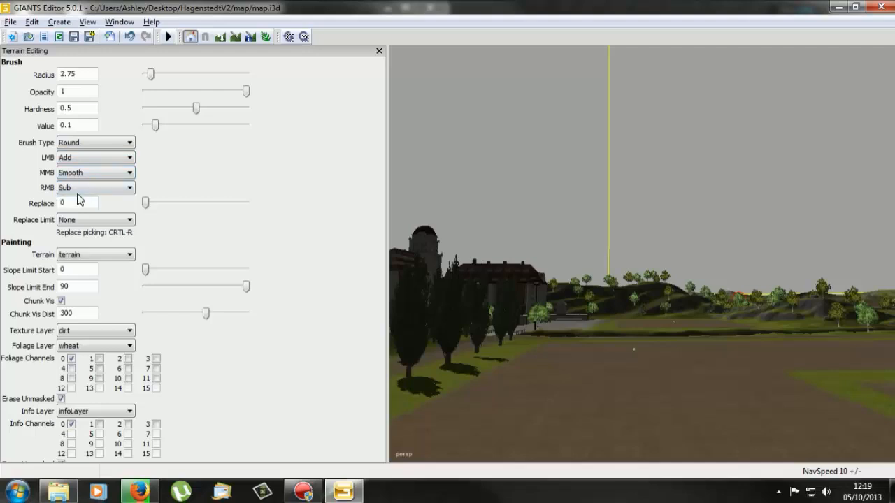
pyautogui.moveTo(324, 87)
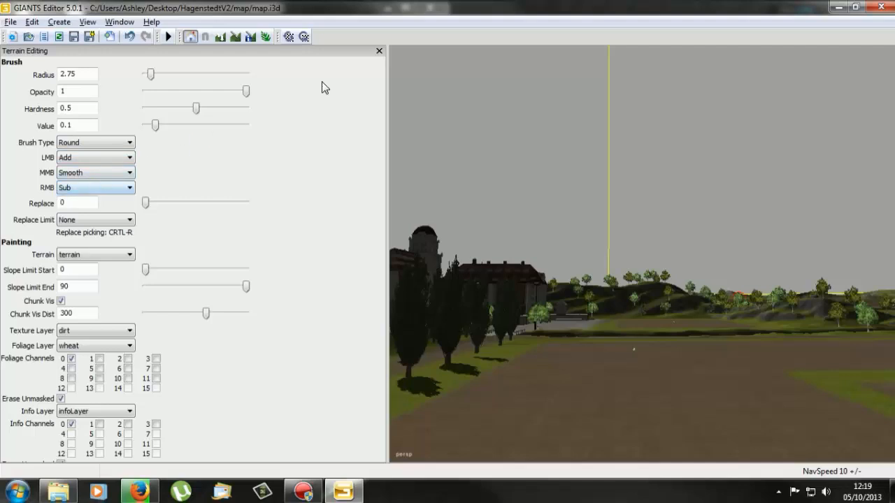
pyautogui.click(379, 50)
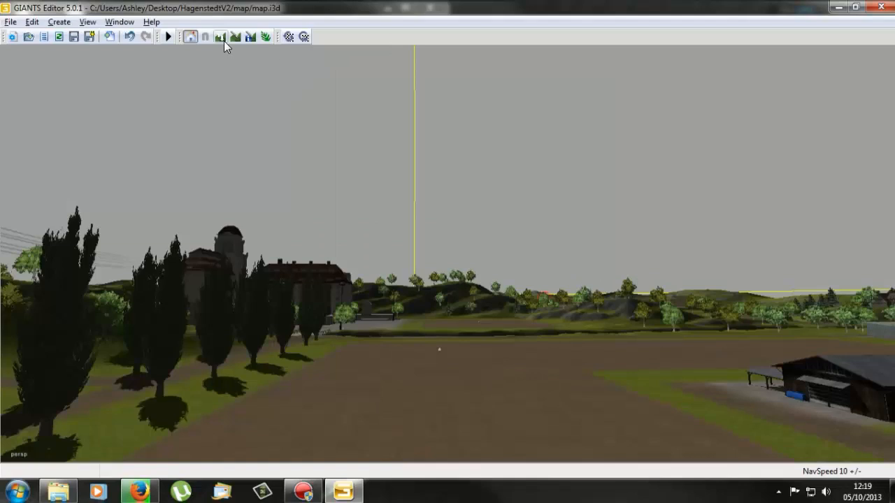
pyautogui.moveTo(221, 40)
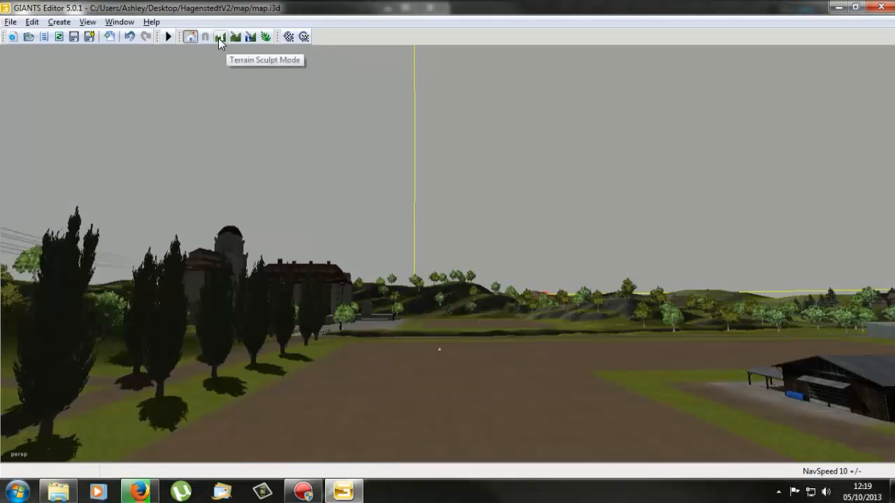
# Turn on Terrain Sculpt Mode and fly the brush ring back over the fields
pyautogui.click(220, 36)
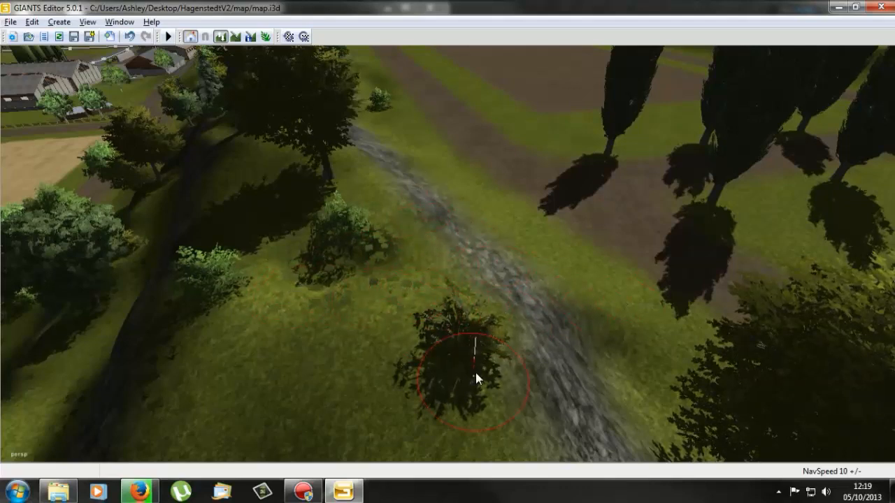
pyautogui.moveTo(479, 377); pyautogui.dragTo(19, 395)
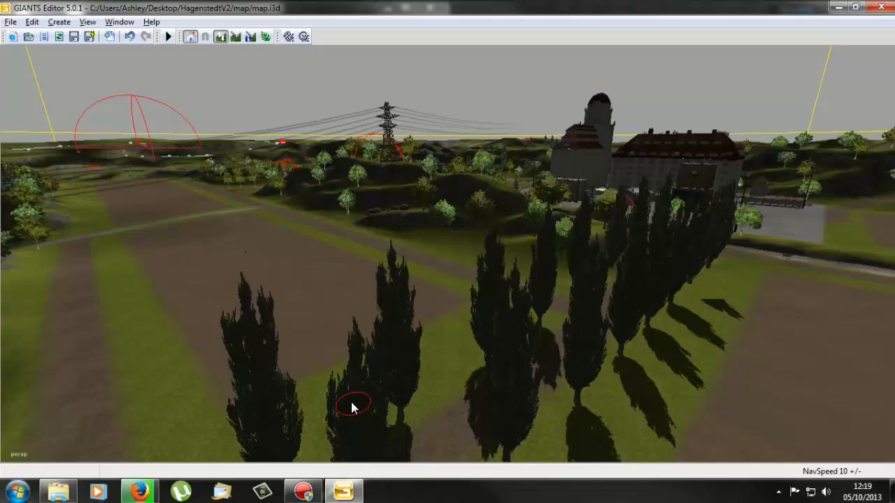
pyautogui.moveTo(353, 407); pyautogui.dragTo(412, 166)
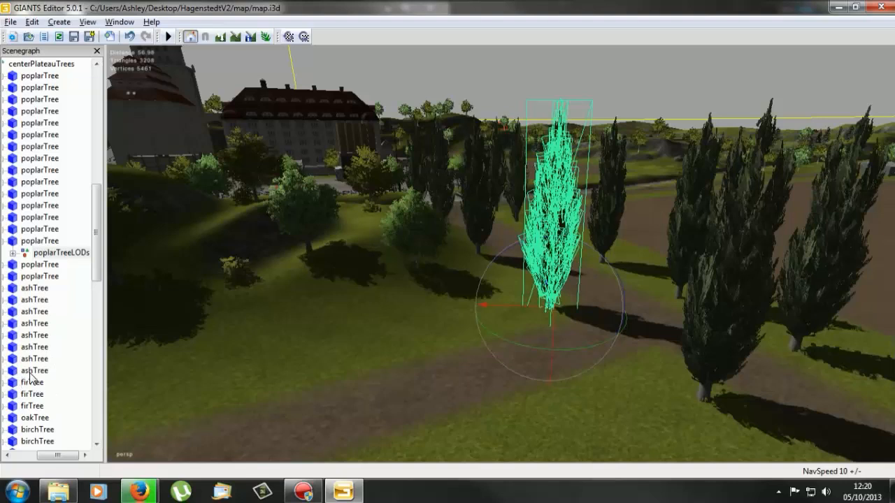
pyautogui.moveTo(47, 379)
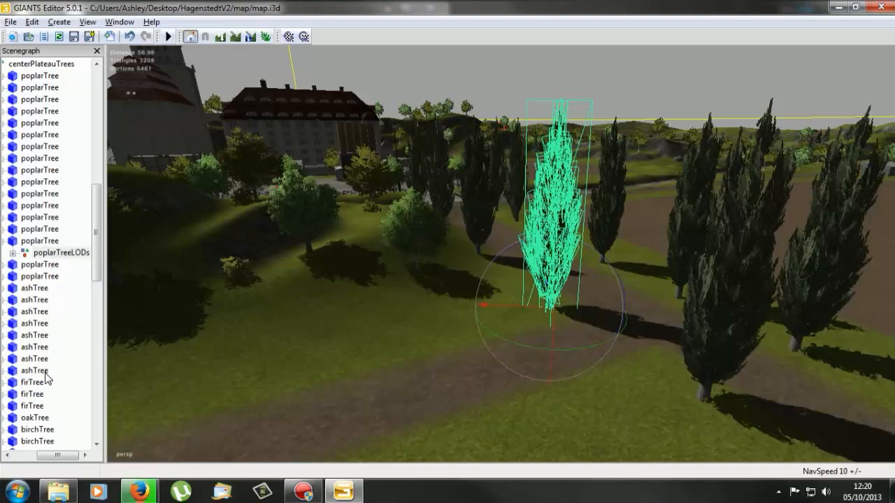
pyautogui.scroll(-3)
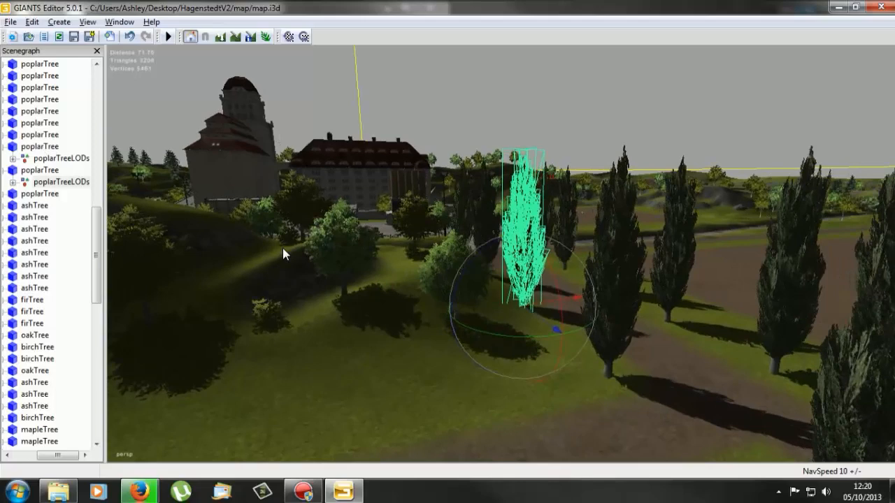
pyautogui.moveTo(283, 253); pyautogui.dragTo(377, 338)
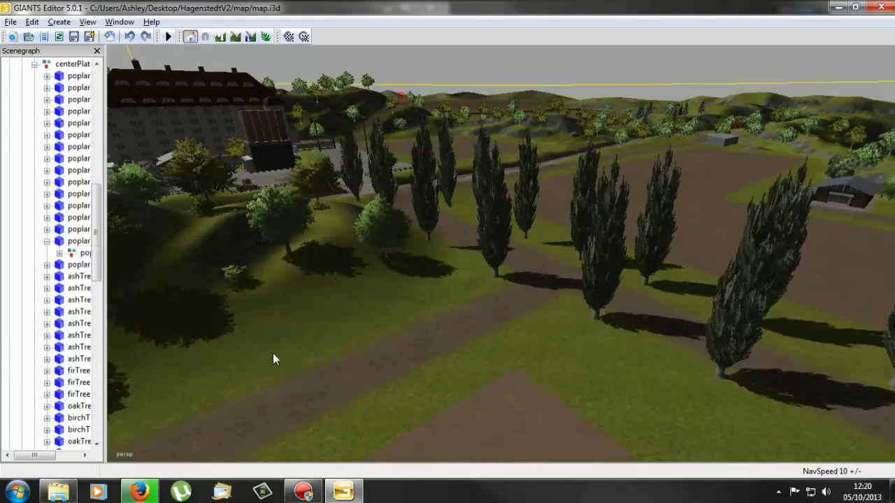
pyautogui.moveTo(274, 358); pyautogui.dragTo(682, 343)
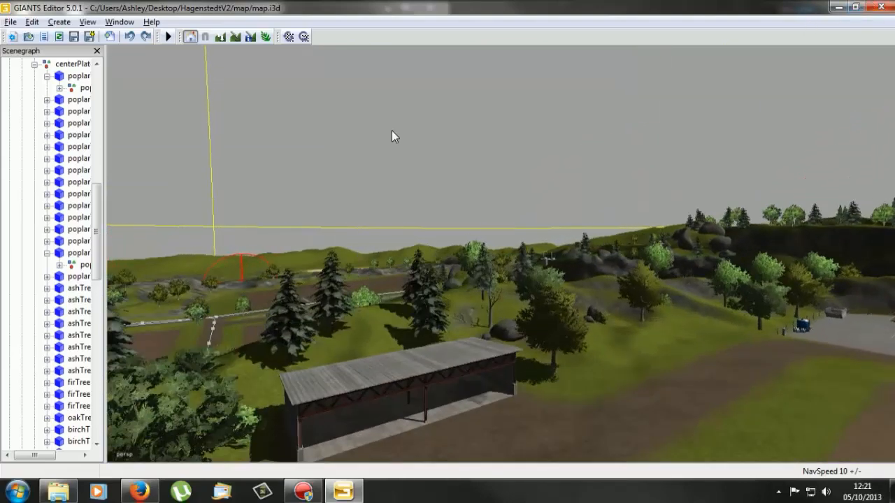
pyautogui.click(74, 38)
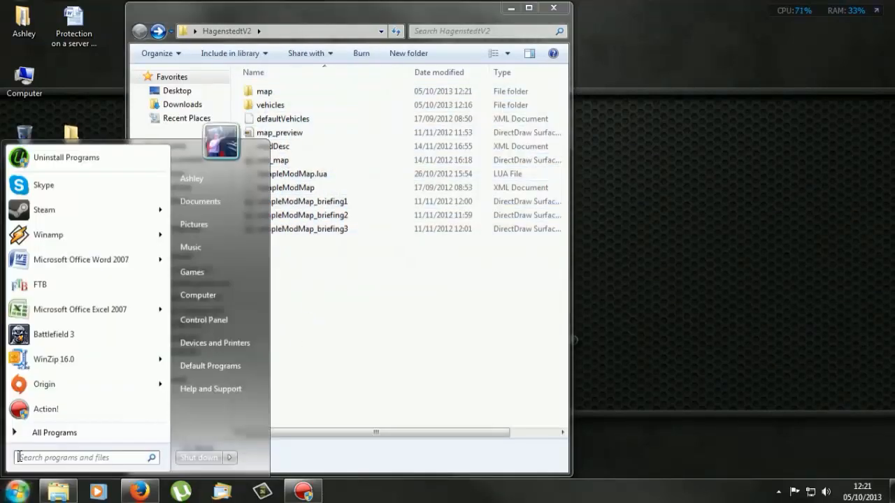
# Launch WinZip and create HagenstedtV2.zip from the selected mod files
pyautogui.write('winz')
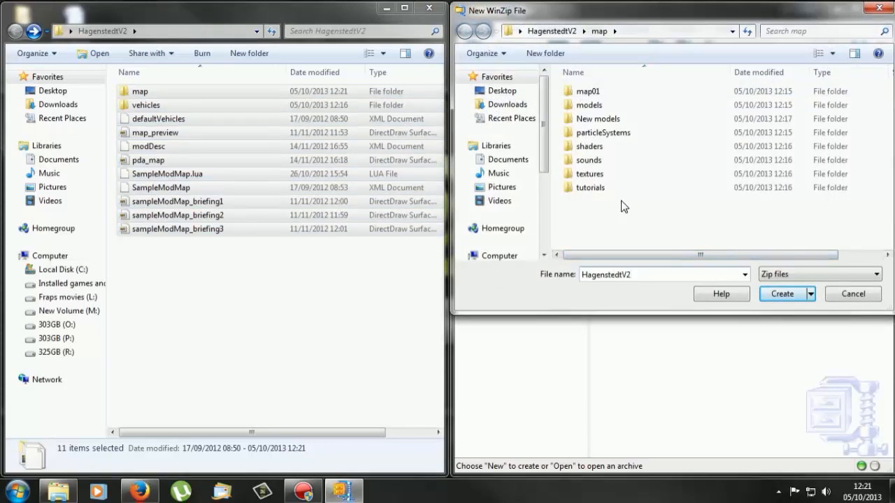
pyautogui.moveTo(721, 294)
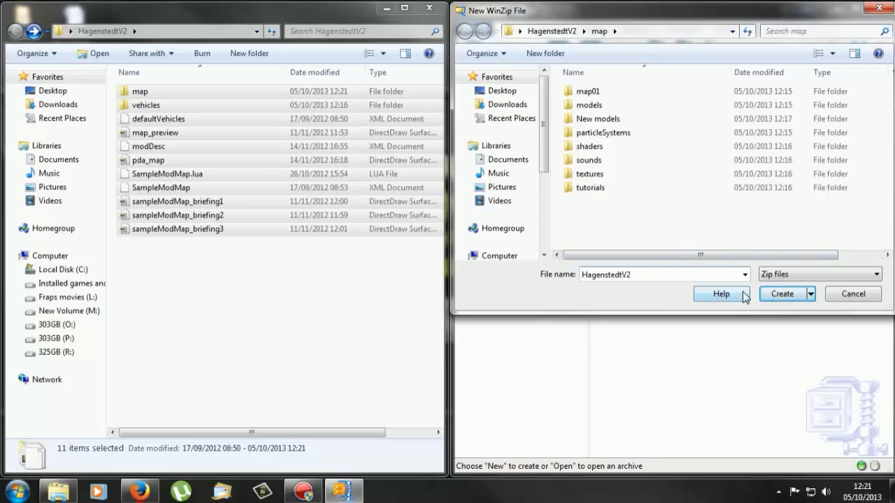
pyautogui.click(782, 294)
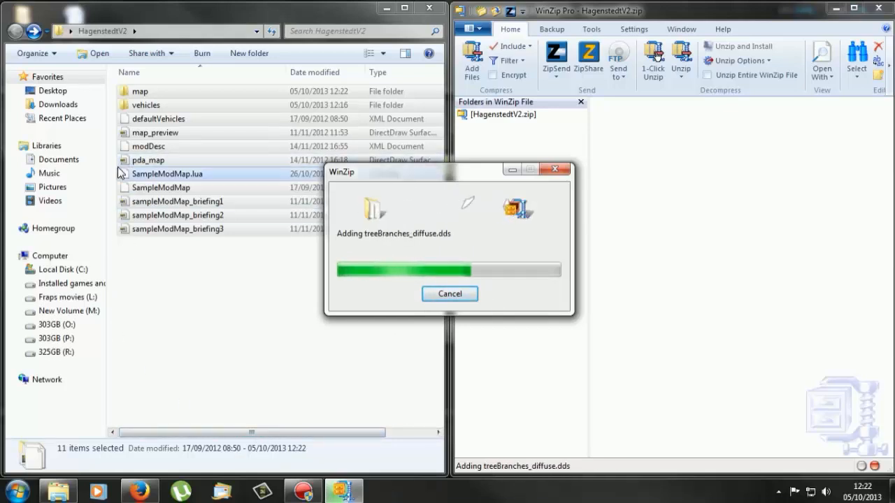
pyautogui.moveTo(146, 302)
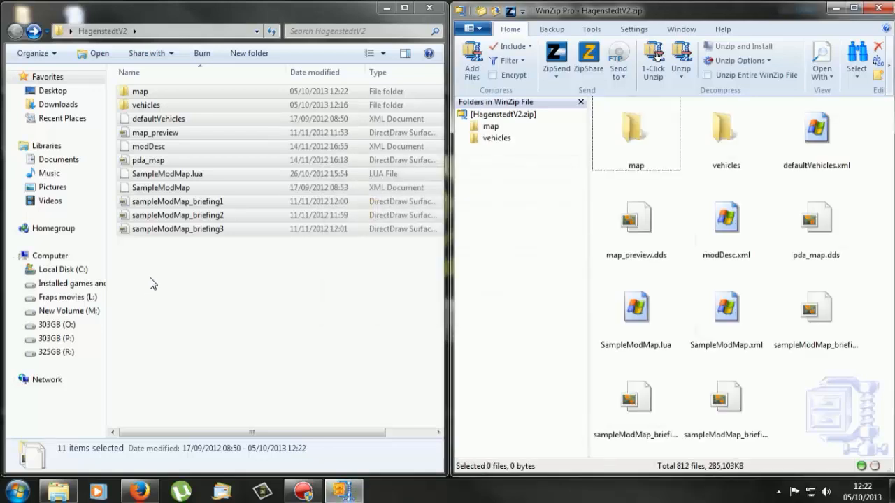
pyautogui.moveTo(676, 264)
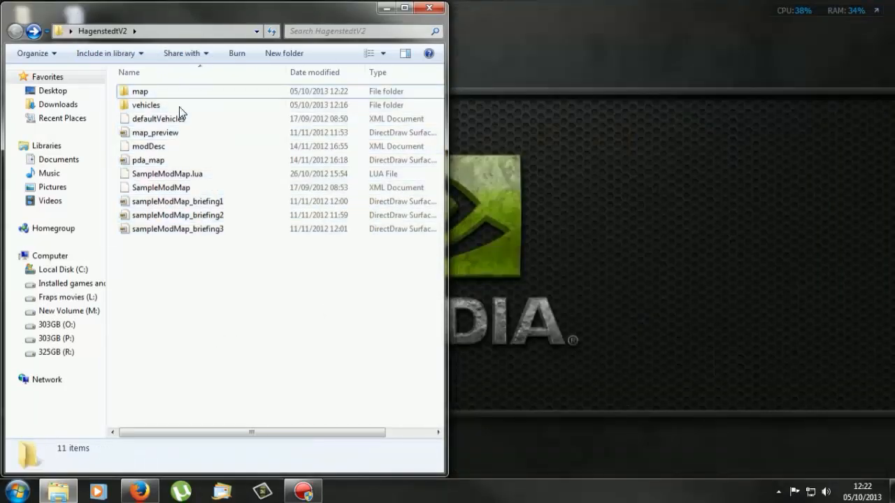
# Drag HagenstedtV2.zip from the map folder into Documents > My Games > FarmingSimulator2013 > mods
pyautogui.doubleClick(139, 91)
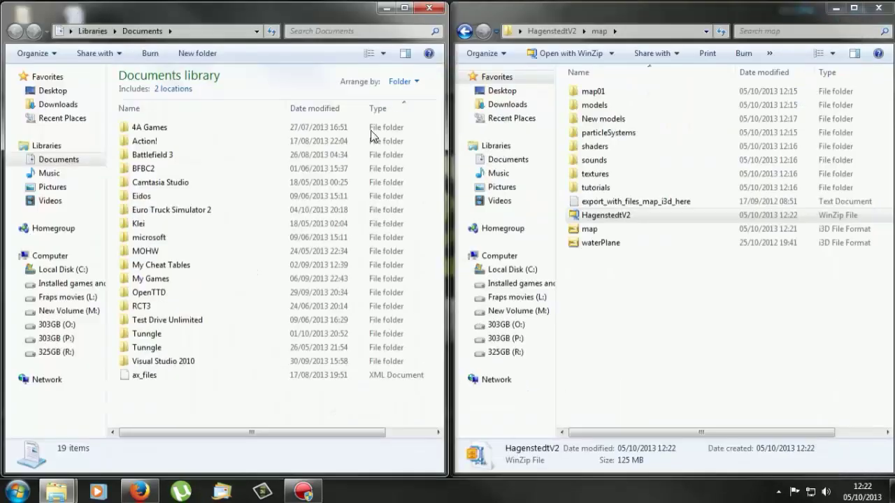
pyautogui.doubleClick(149, 279)
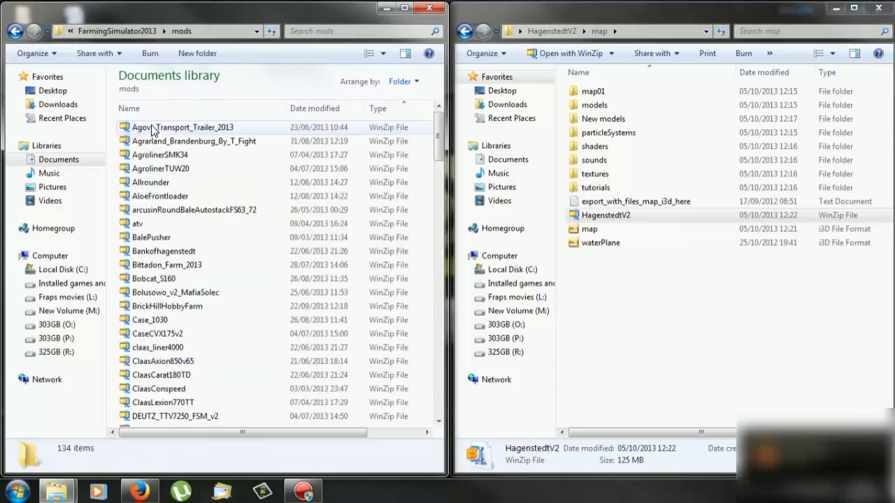
pyautogui.moveTo(585, 132)
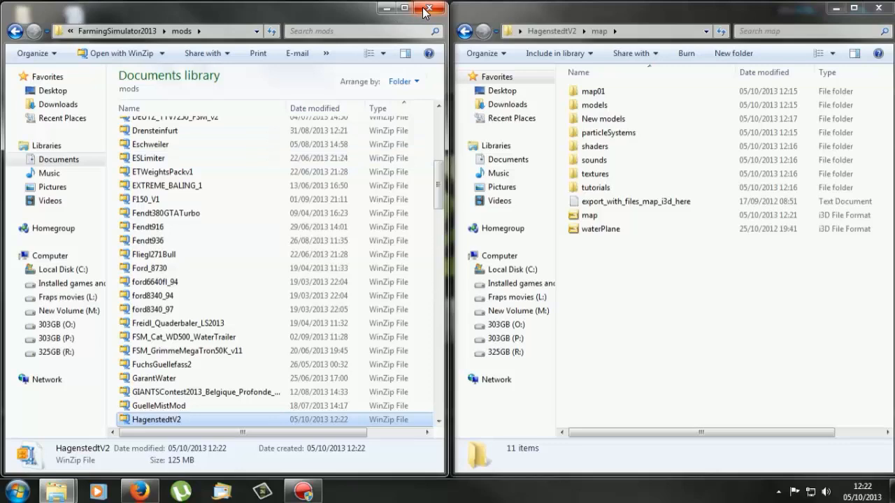
pyautogui.click(423, 11)
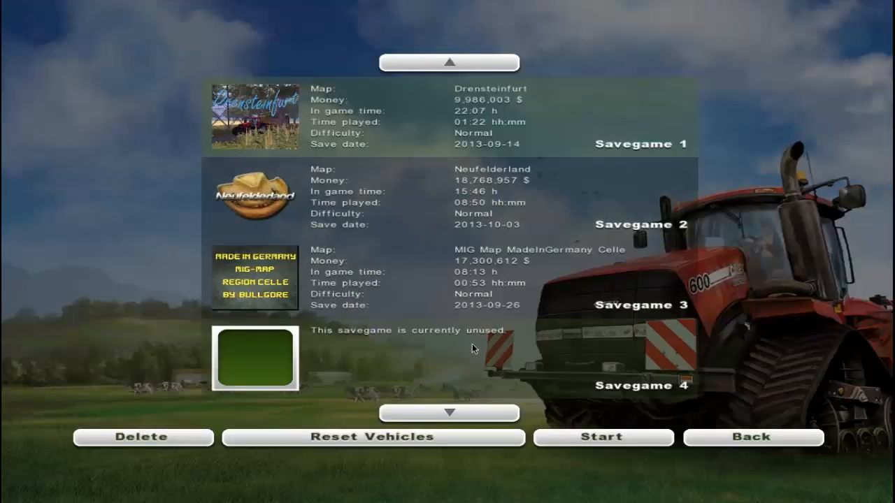
# From the main menu start a Career game and select the Hagenstedt V2 map
pyautogui.click(754, 436)
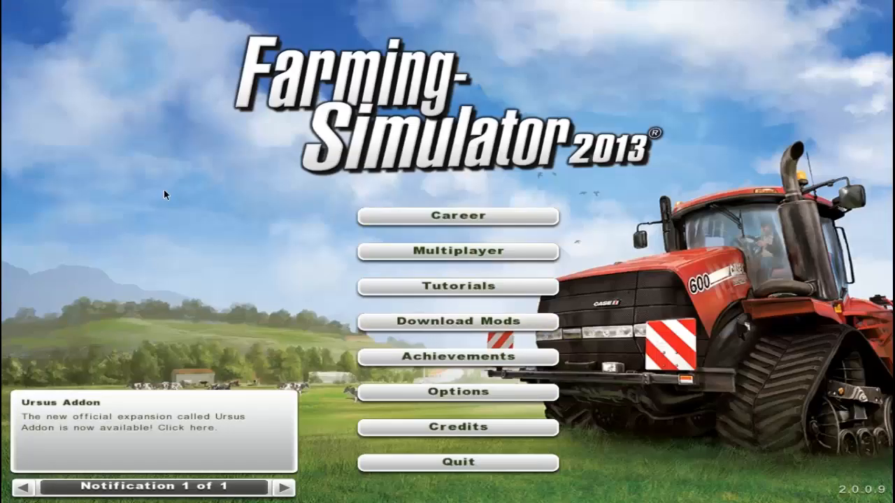
pyautogui.moveTo(417, 215)
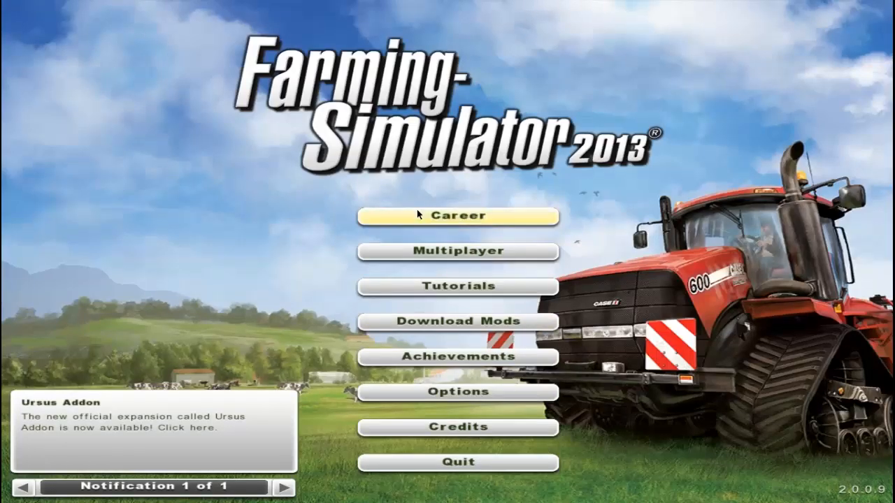
pyautogui.click(458, 216)
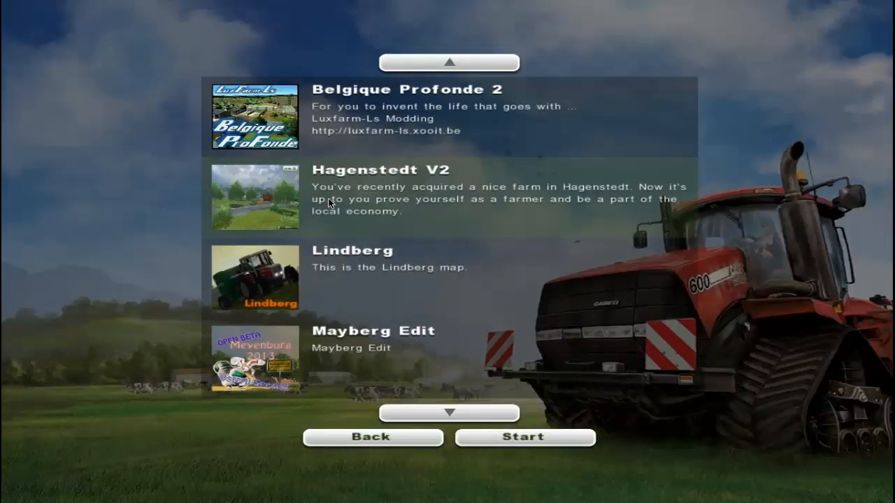
pyautogui.click(521, 436)
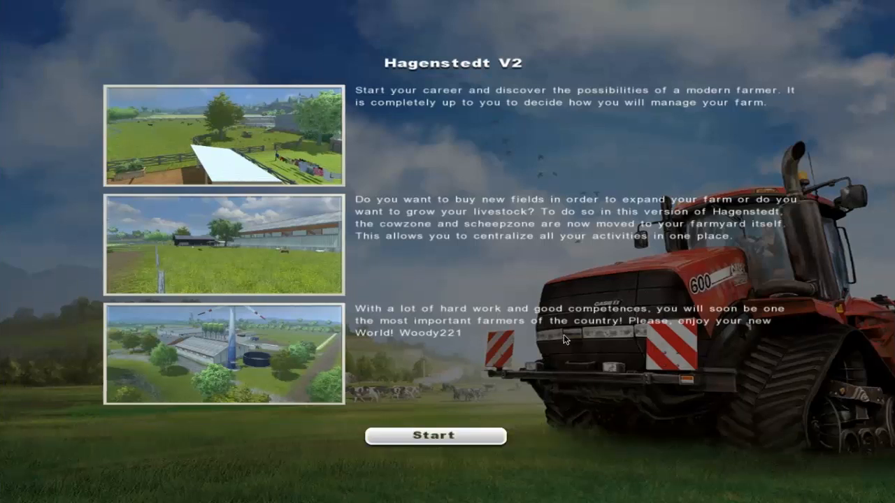
# Start the Hagenstedt V2 career and drive the tractor out of the farmyard along the road
pyautogui.click(436, 436)
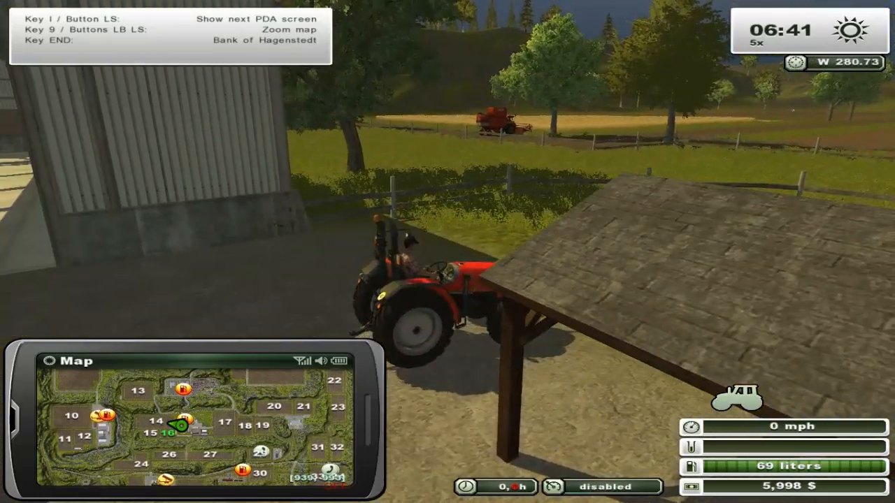
pyautogui.press('w')
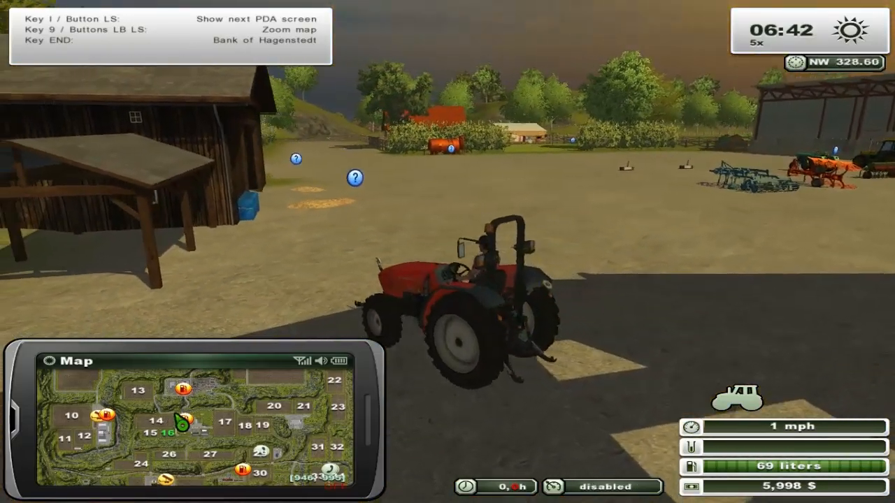
pyautogui.press('W')
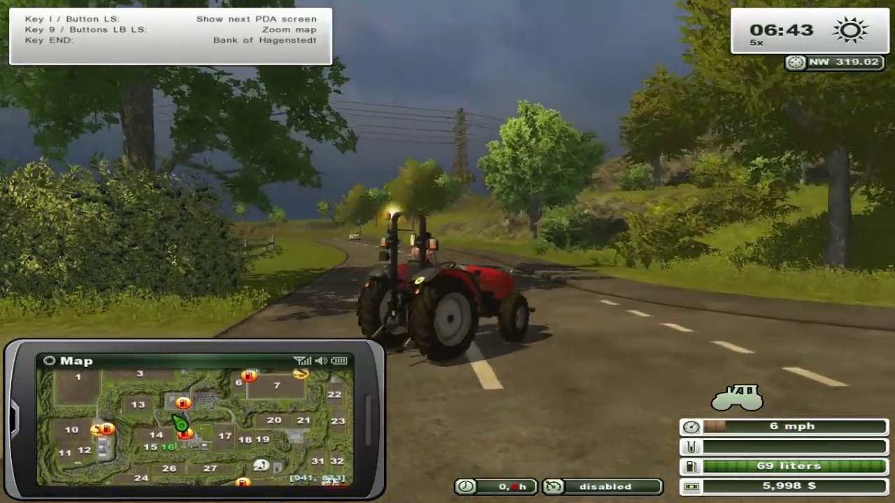
pyautogui.press('w')
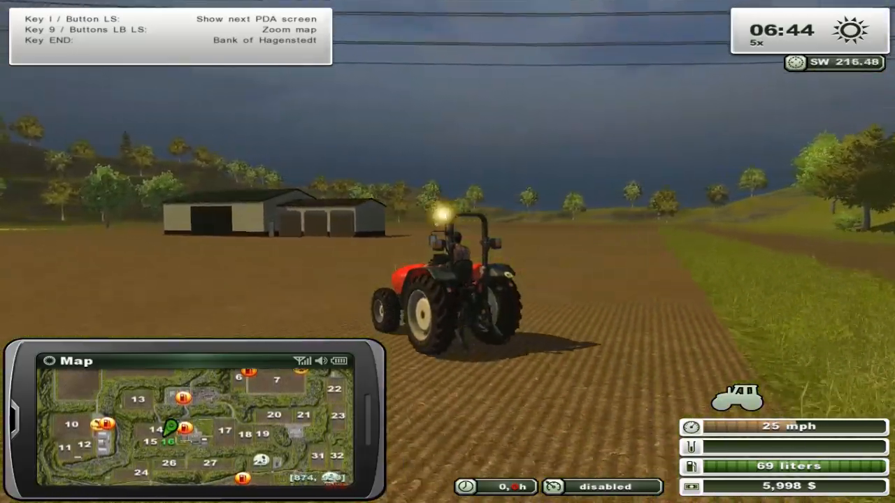
# Drive across the field to the imported barn, then carry on past it
pyautogui.press('w')
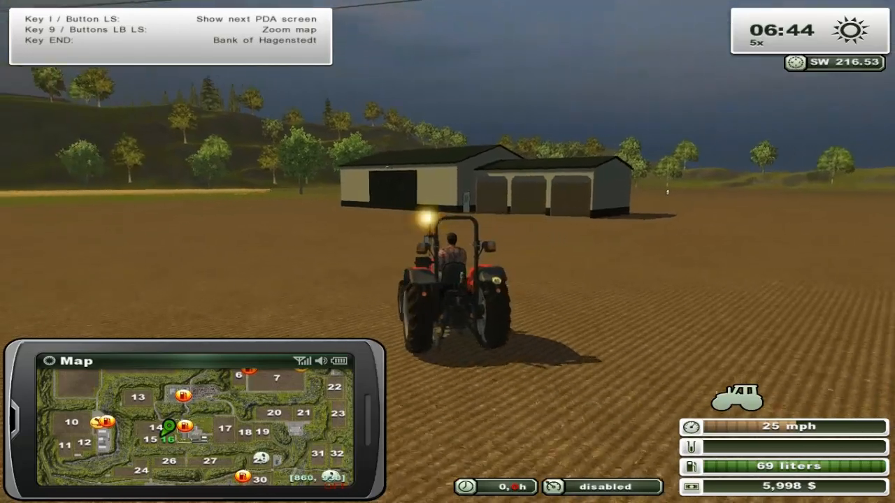
pyautogui.press('I')
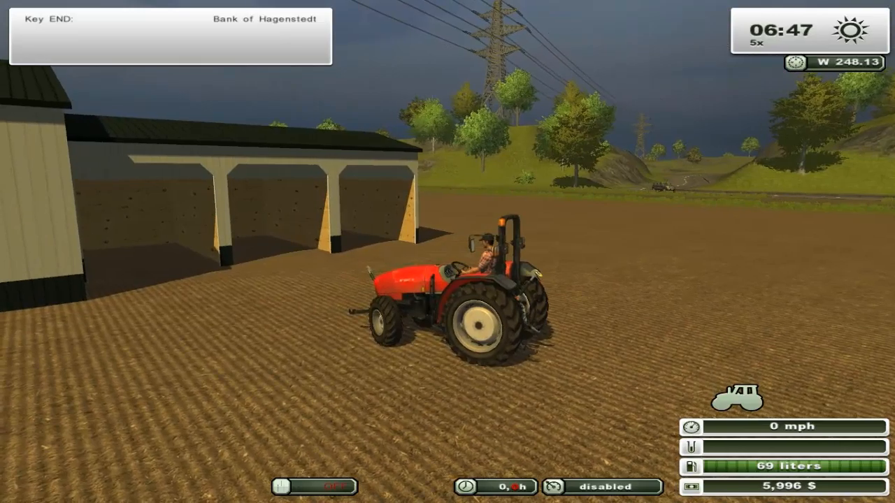
pyautogui.press('w')
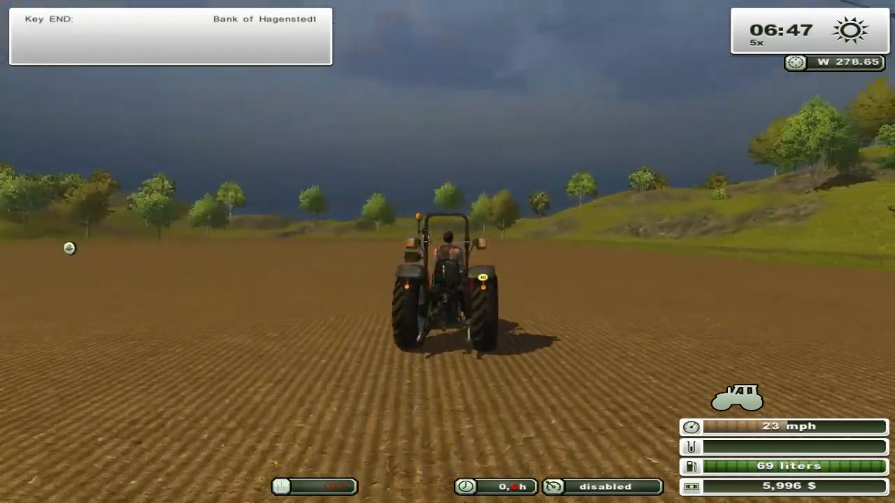
pyautogui.press('w')
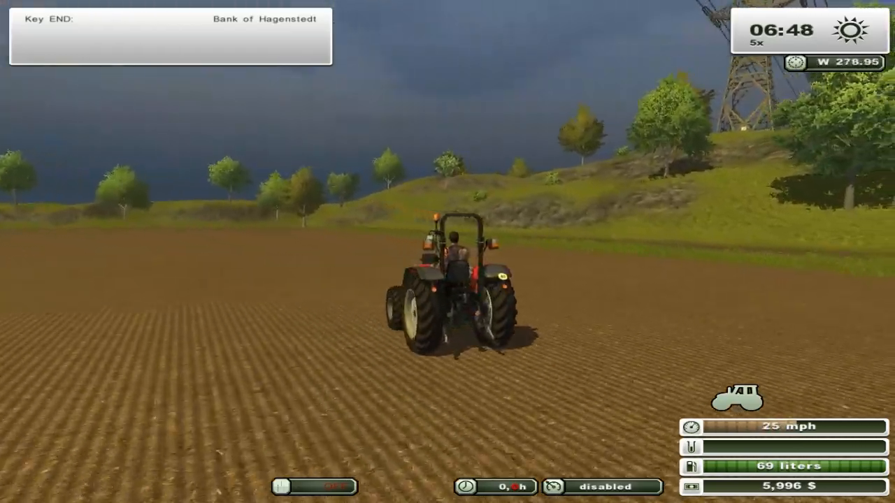